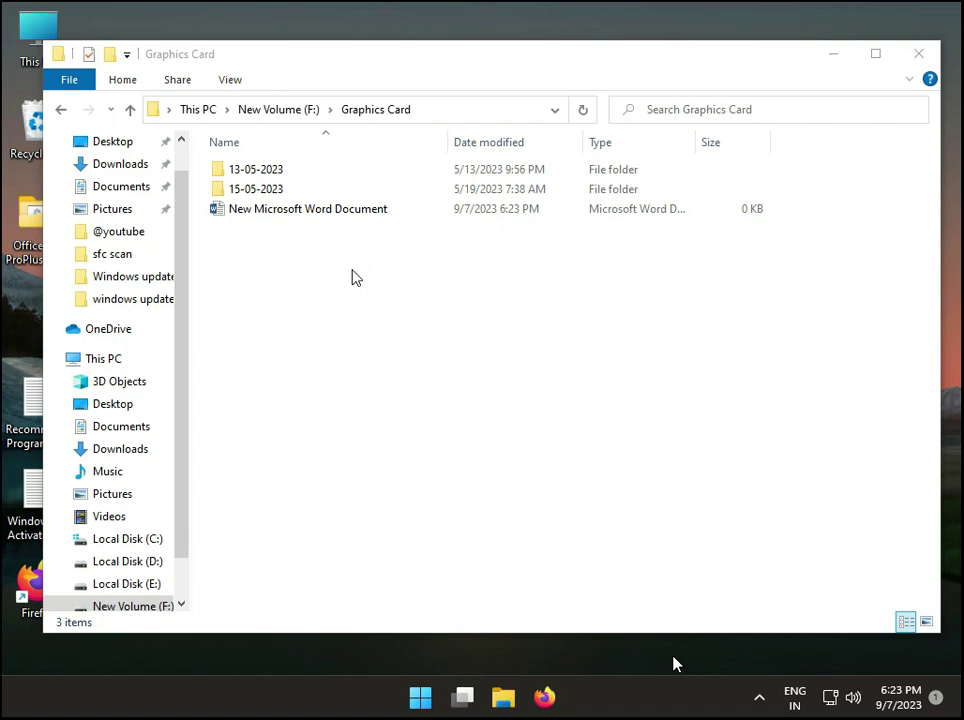
Step: Select New Microsoft Word Document in the Graphics Card folder and show its context menu
click(308, 208)
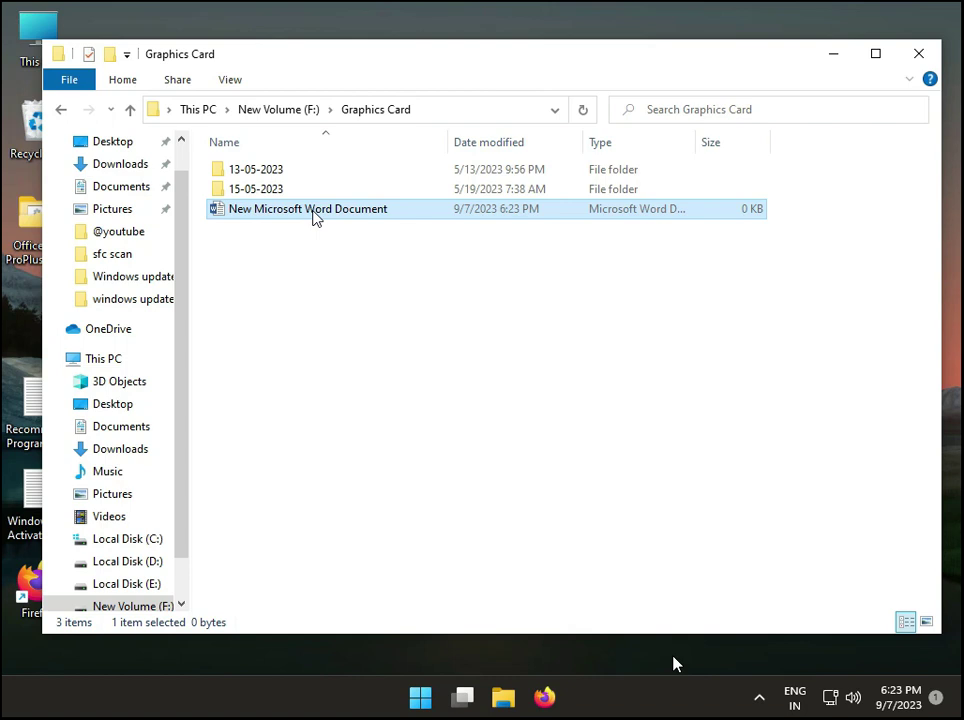
right_click(308, 208)
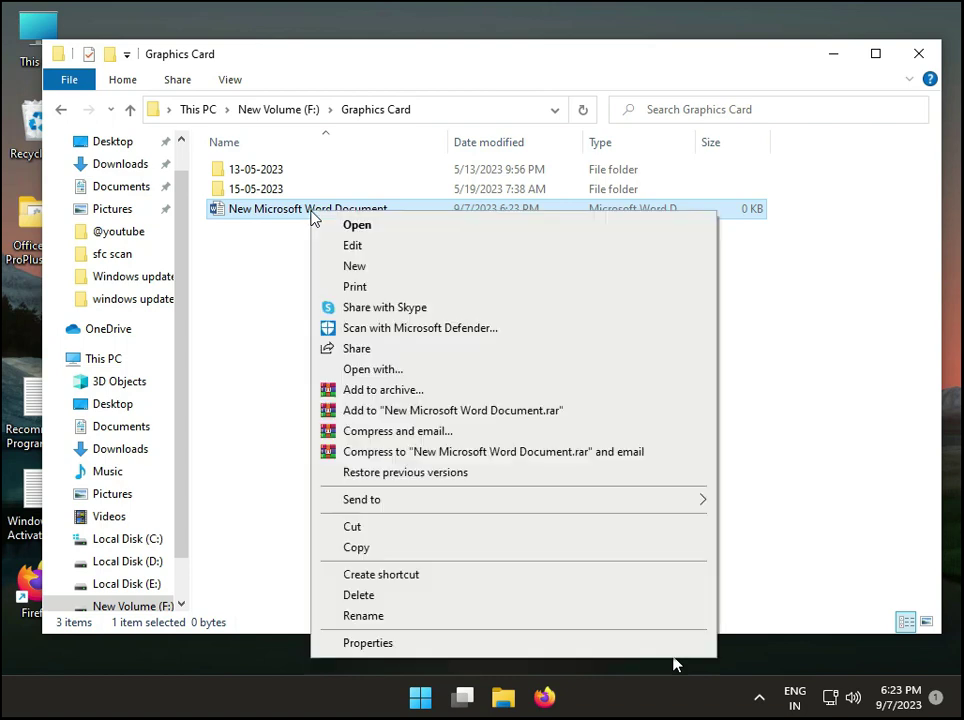
Step: Clear the Word document's Read-only attribute and review its Advanced attributes without changes
click(368, 642)
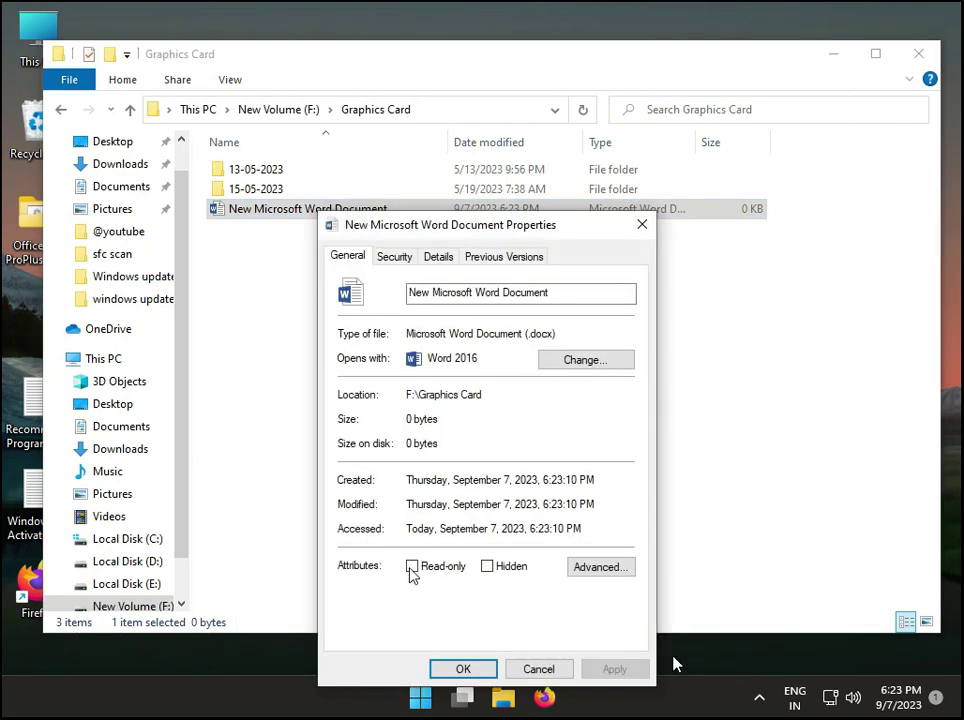
click(411, 566)
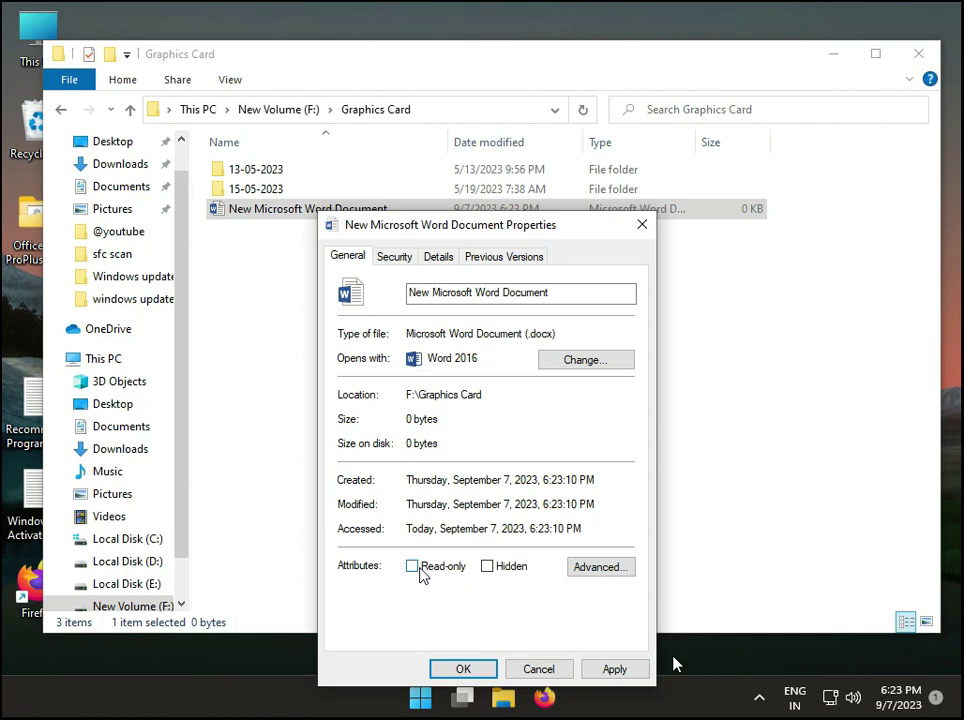
click(601, 567)
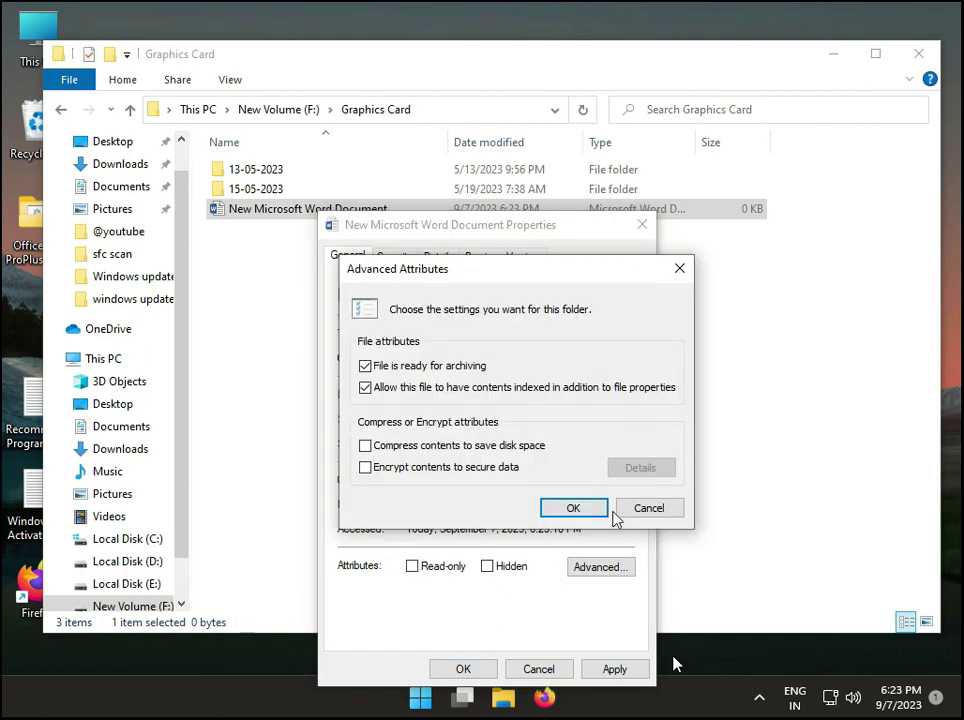
click(574, 507)
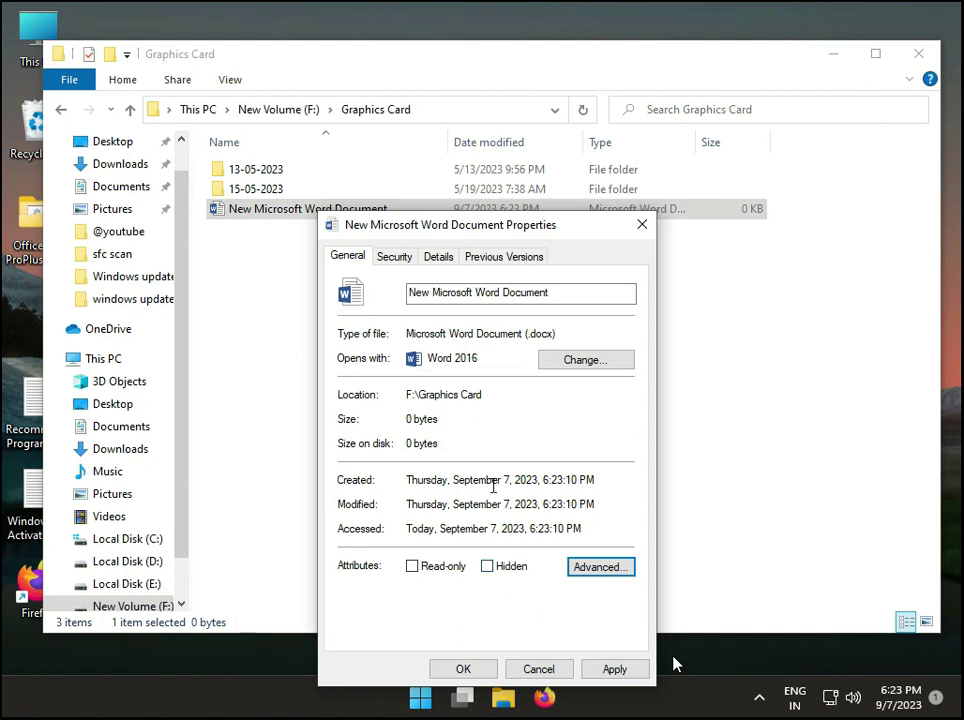
Step: Add the Everyone group to the Word document's Security permissions
click(394, 256)
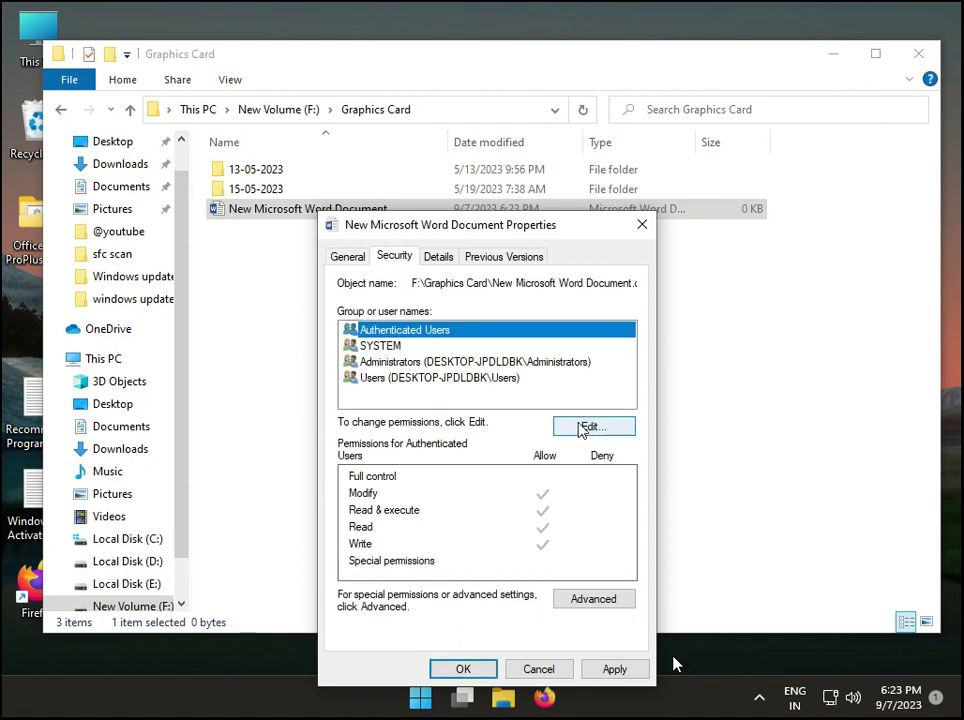
click(593, 426)
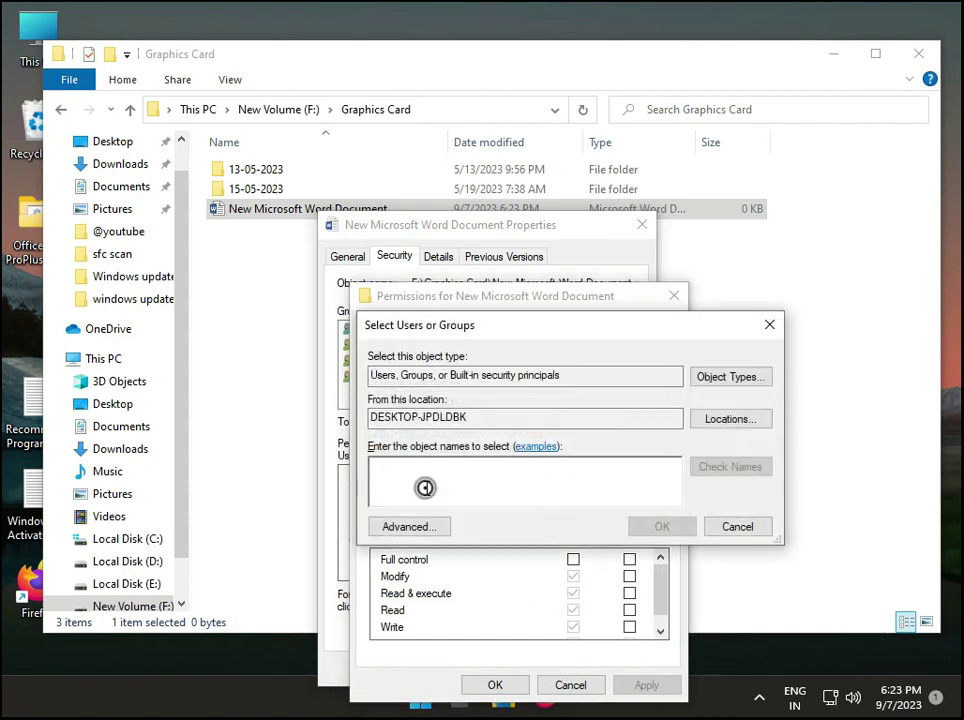
text(eve)
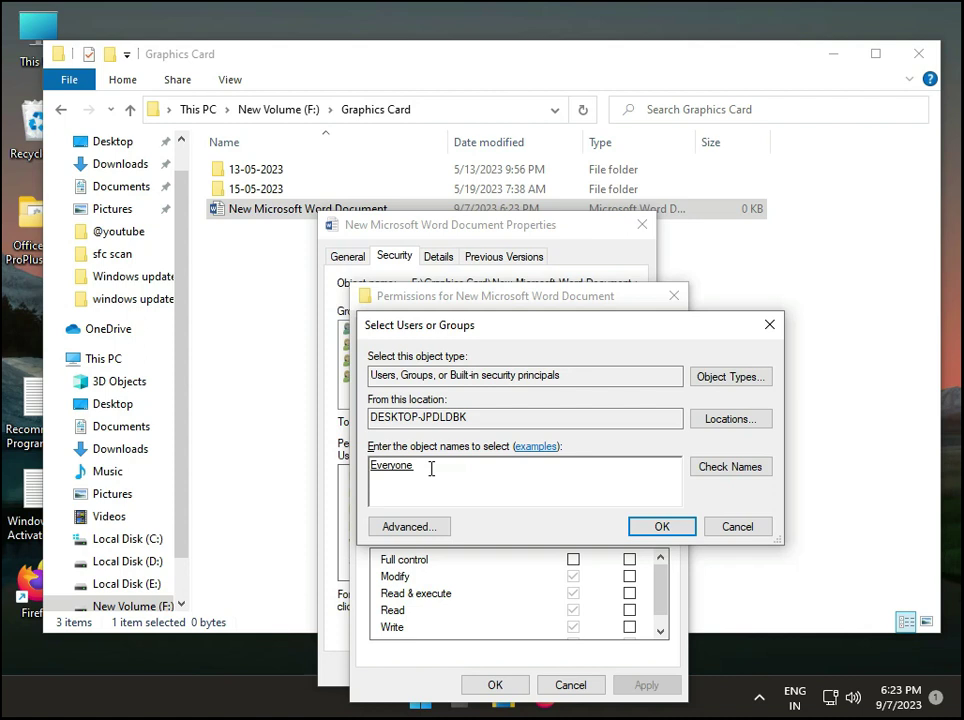
click(662, 527)
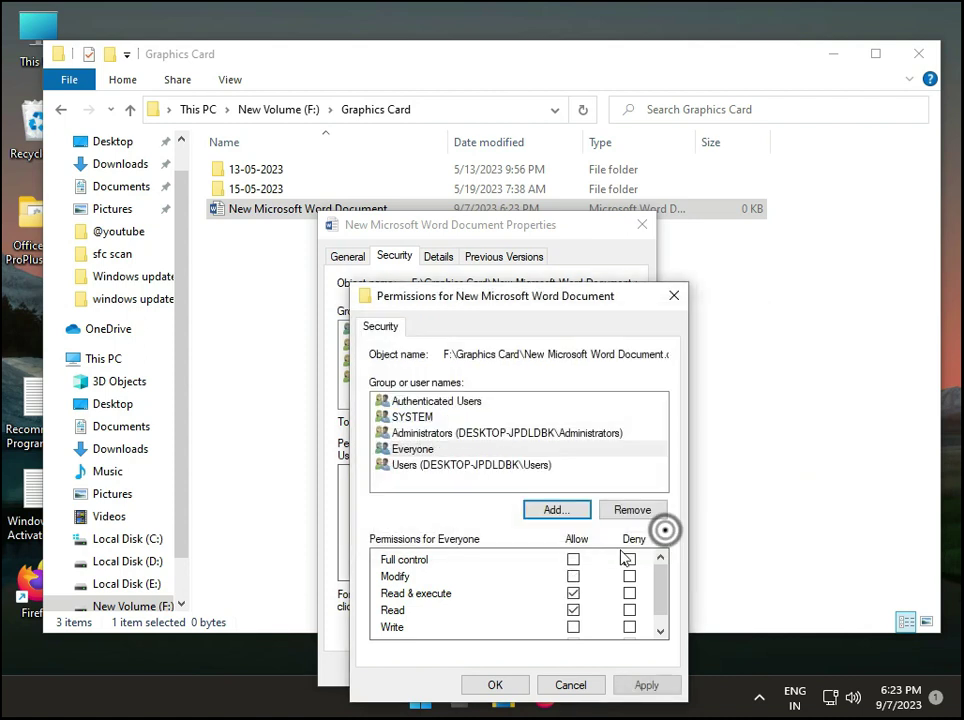
click(573, 559)
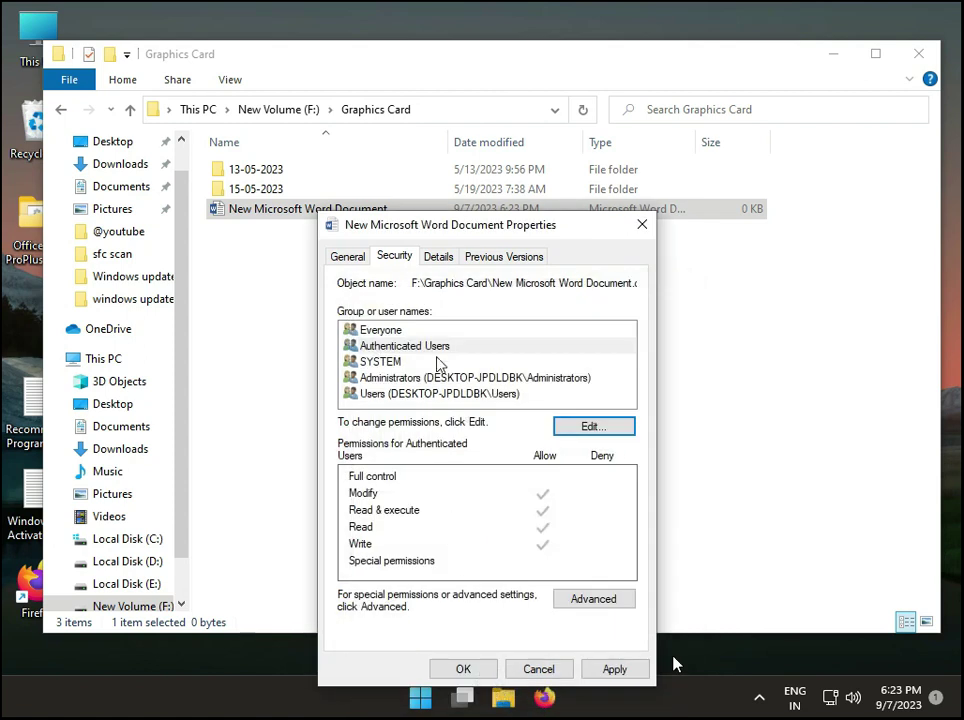
click(438, 256)
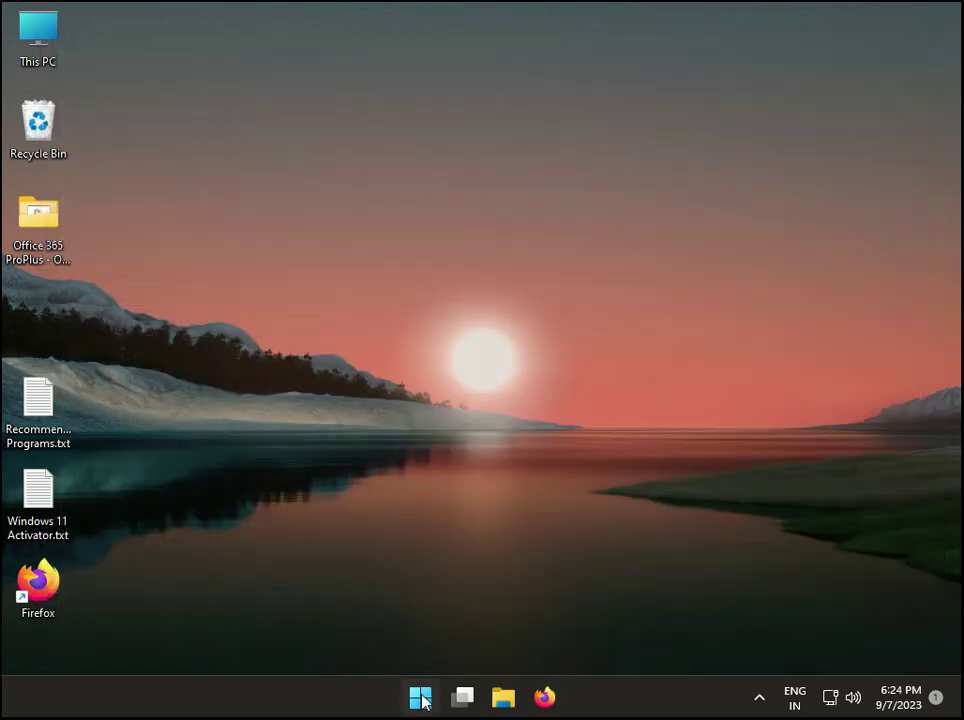
mouse_move(14, 662)
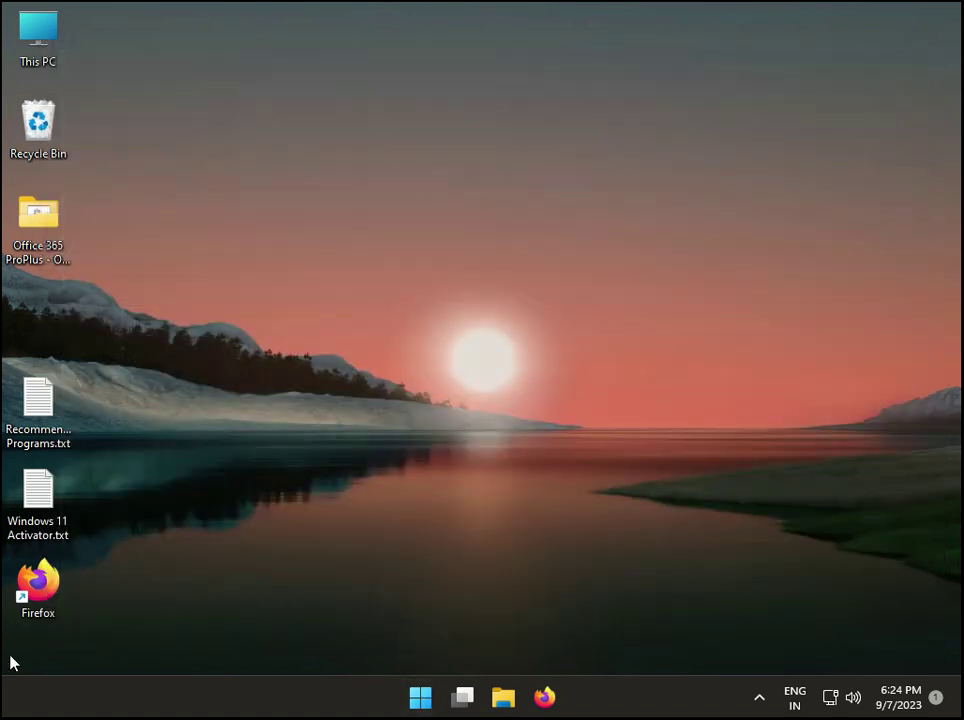
mouse_move(382, 599)
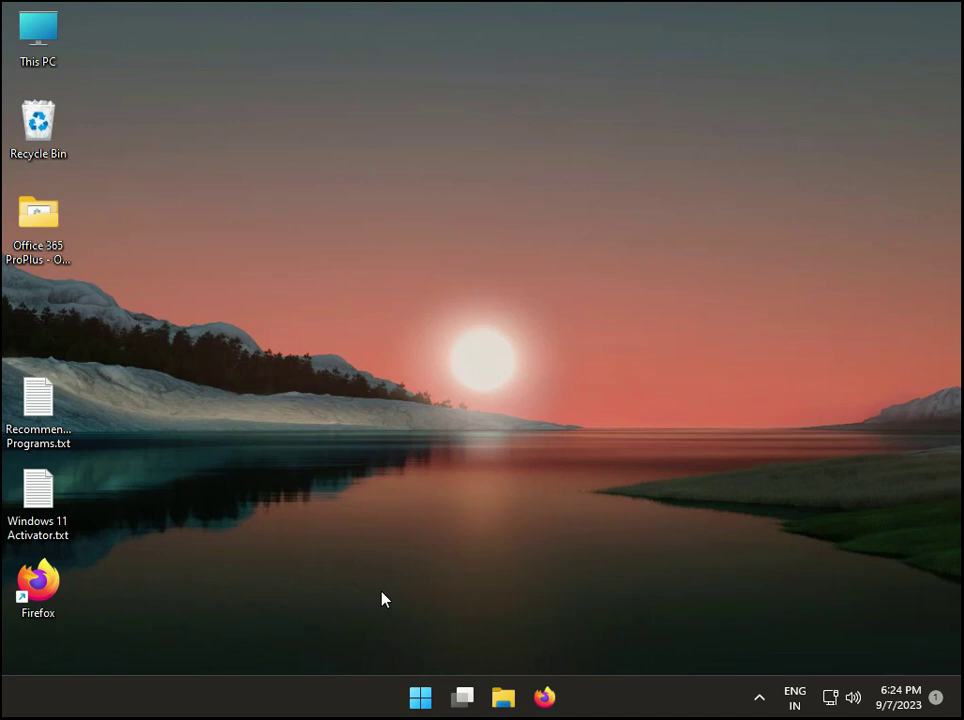
mouse_move(384, 594)
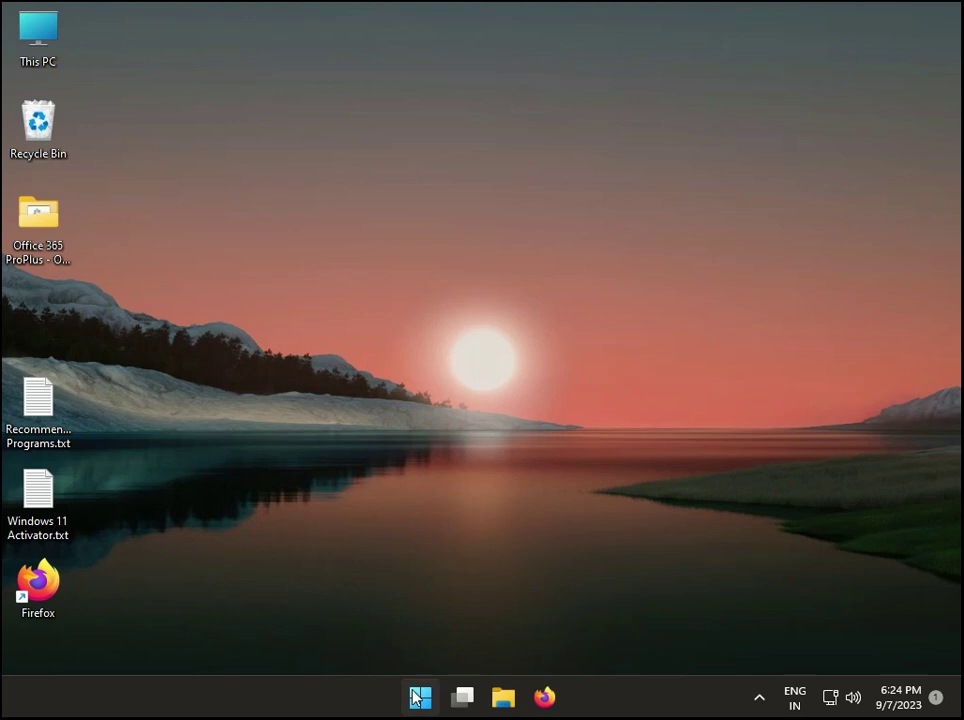
mouse_move(419, 697)
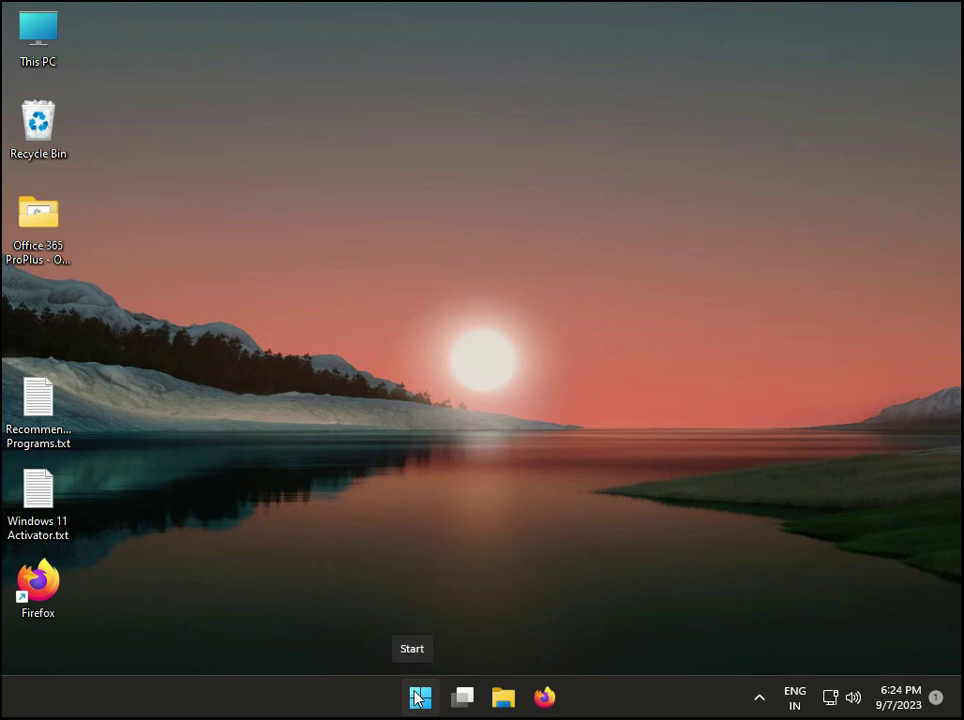
Step: Bring up the Start button's Quick Link menu of system tools
right_click(419, 697)
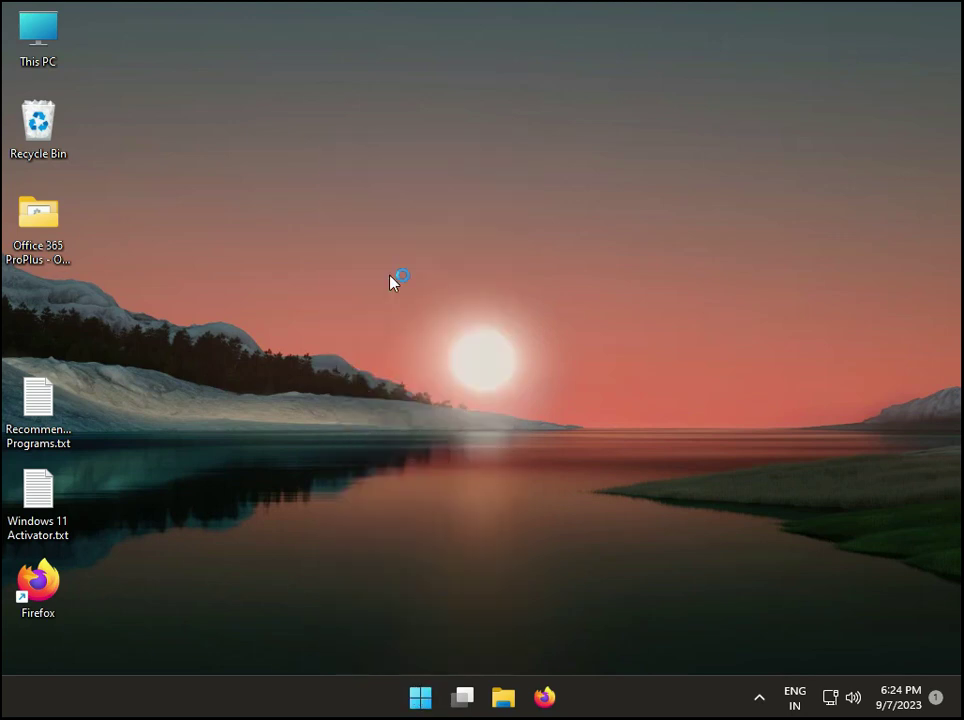
Step: Automatically search for a Microsoft Basic Display Adapter driver, then close the wizard
click(565, 697)
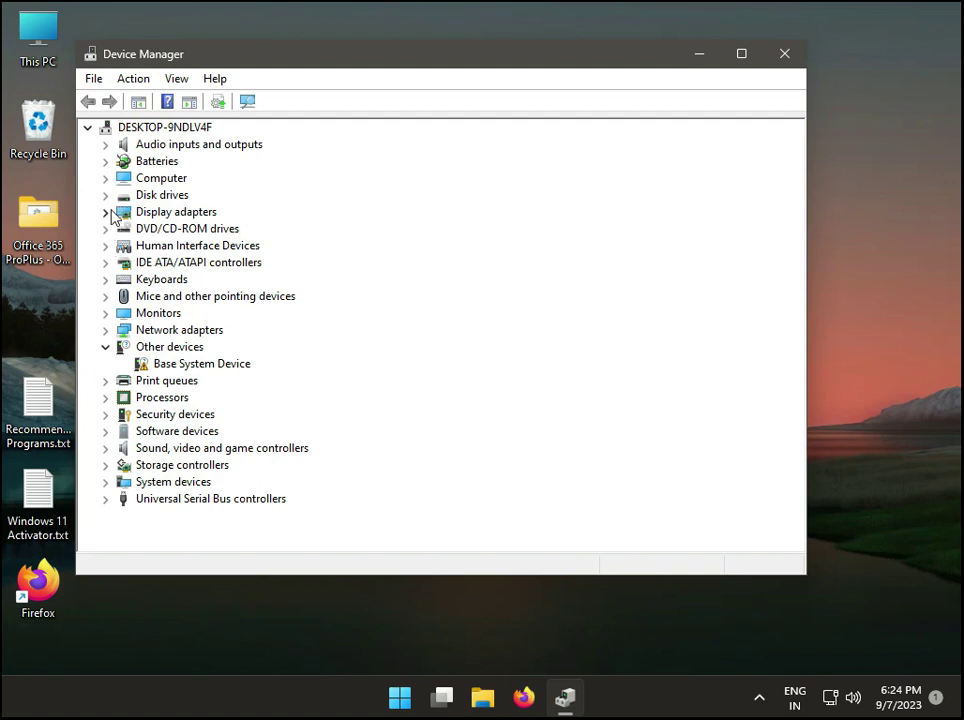
right_click(232, 228)
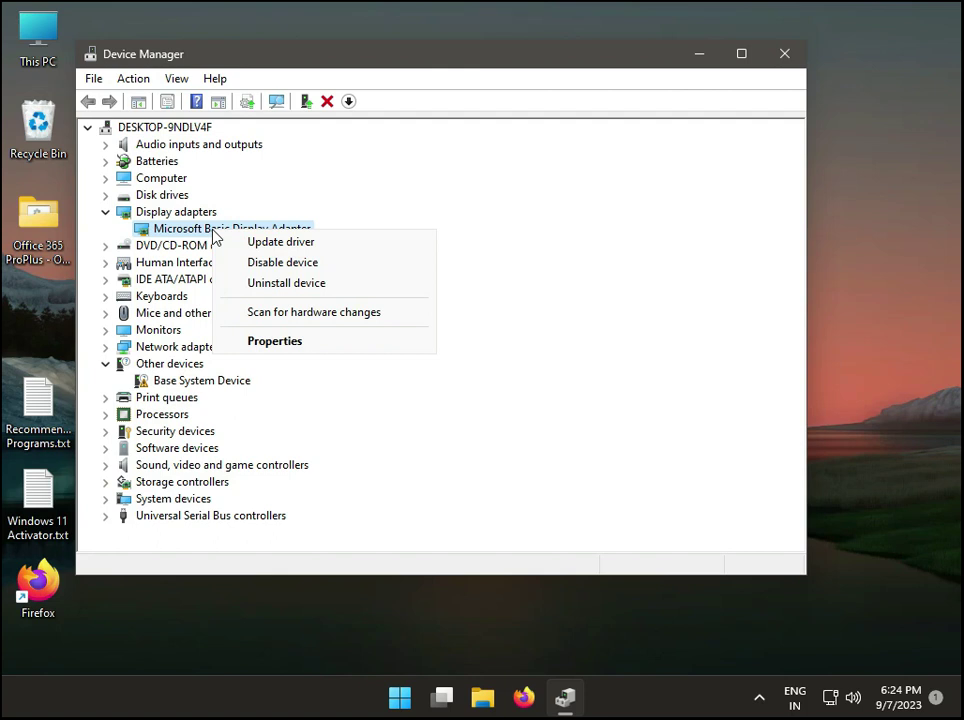
click(280, 241)
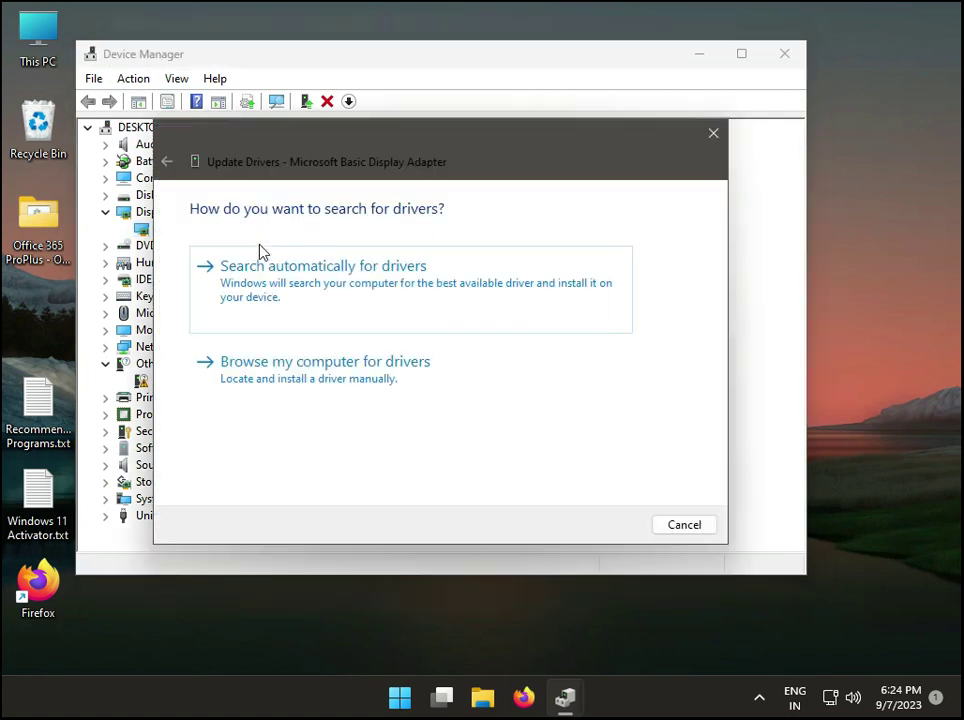
click(323, 265)
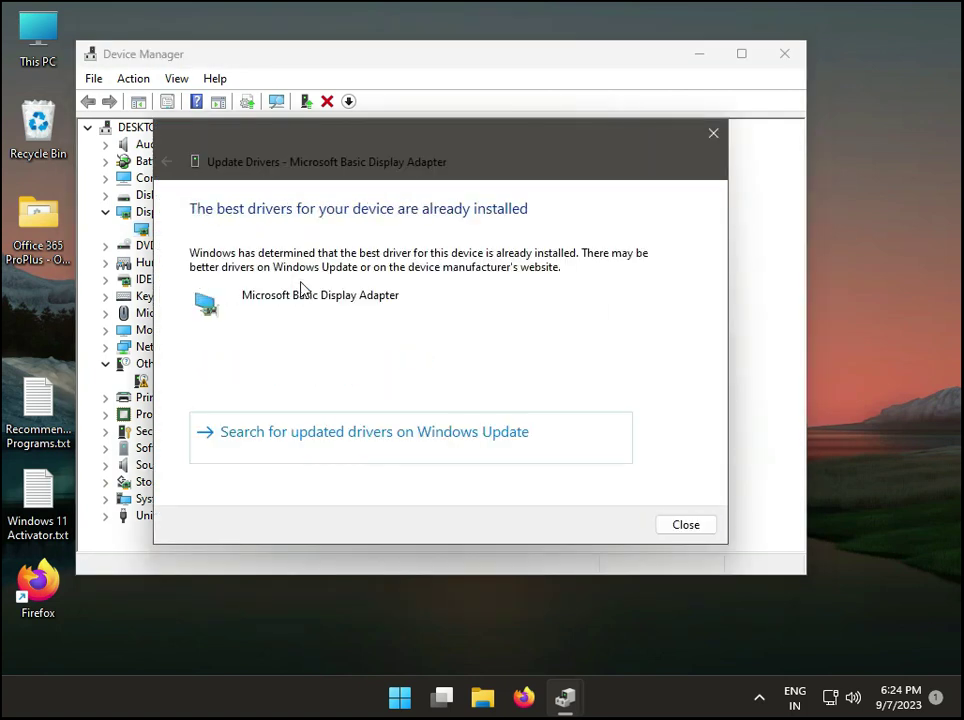
mouse_move(588, 367)
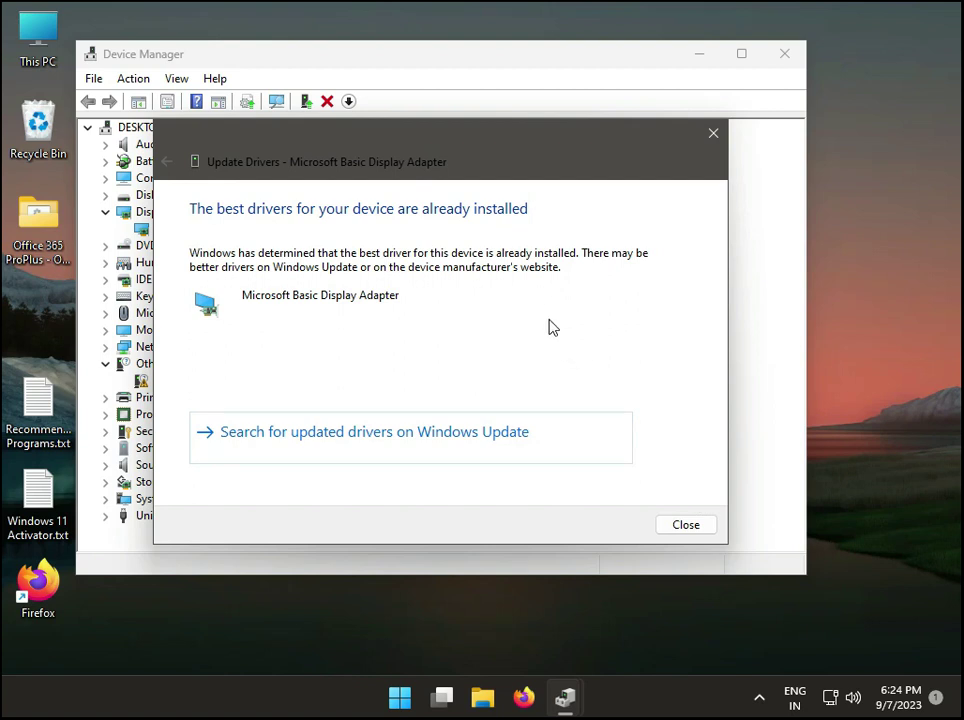
mouse_move(528, 334)
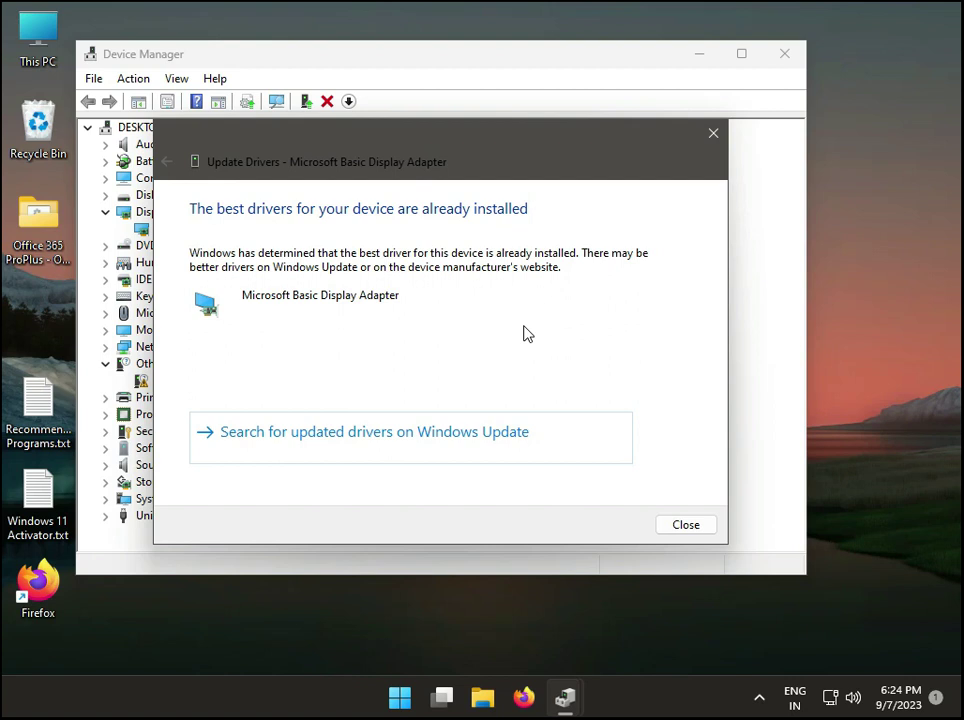
mouse_move(203, 245)
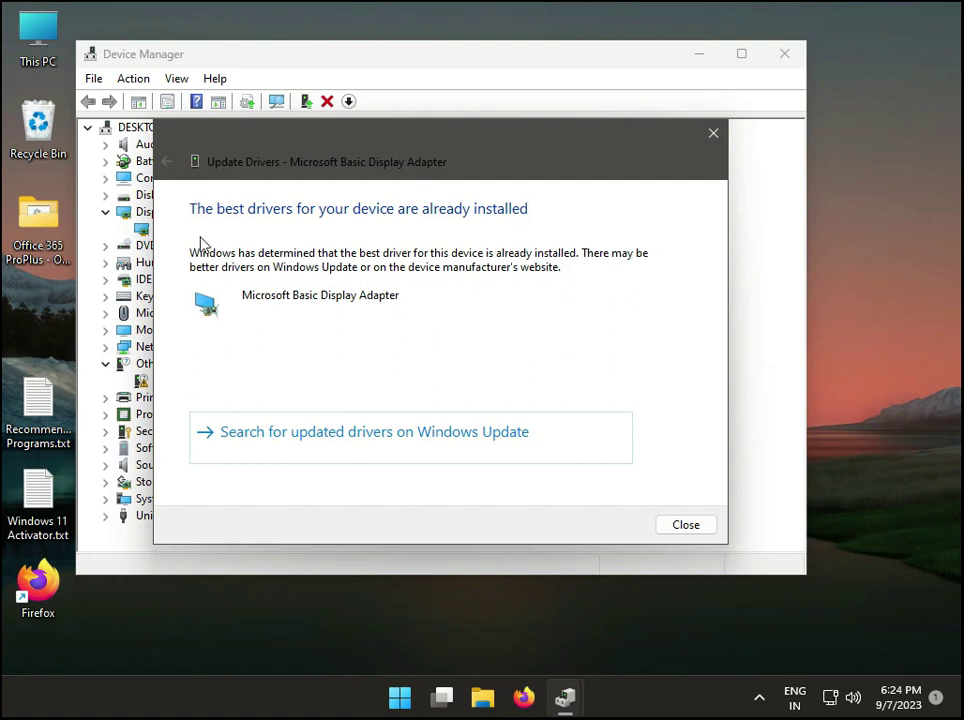
mouse_move(303, 225)
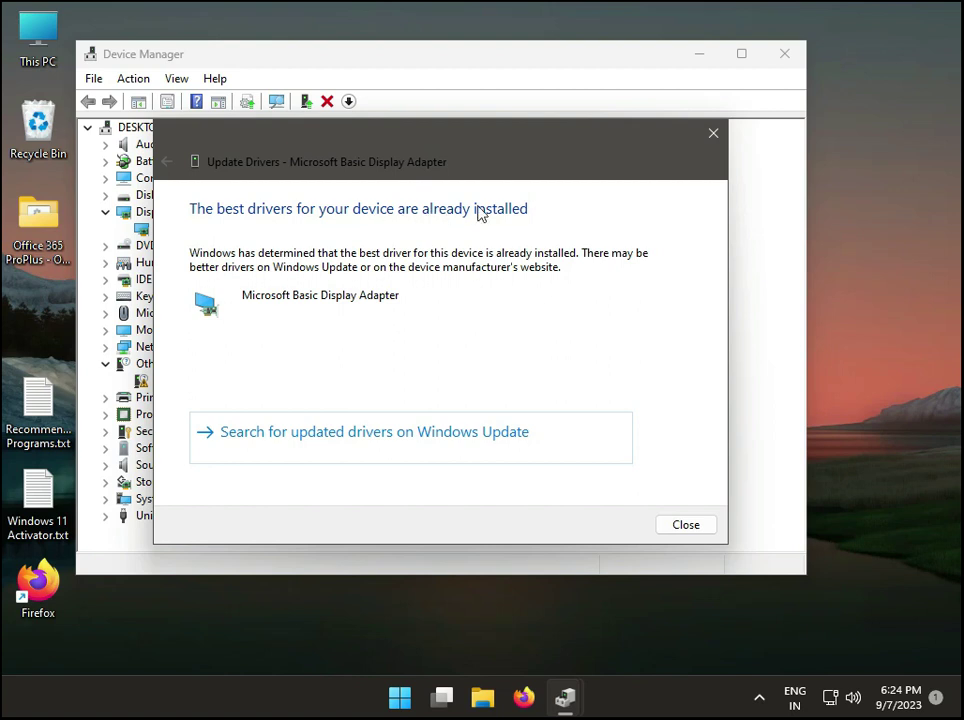
click(685, 524)
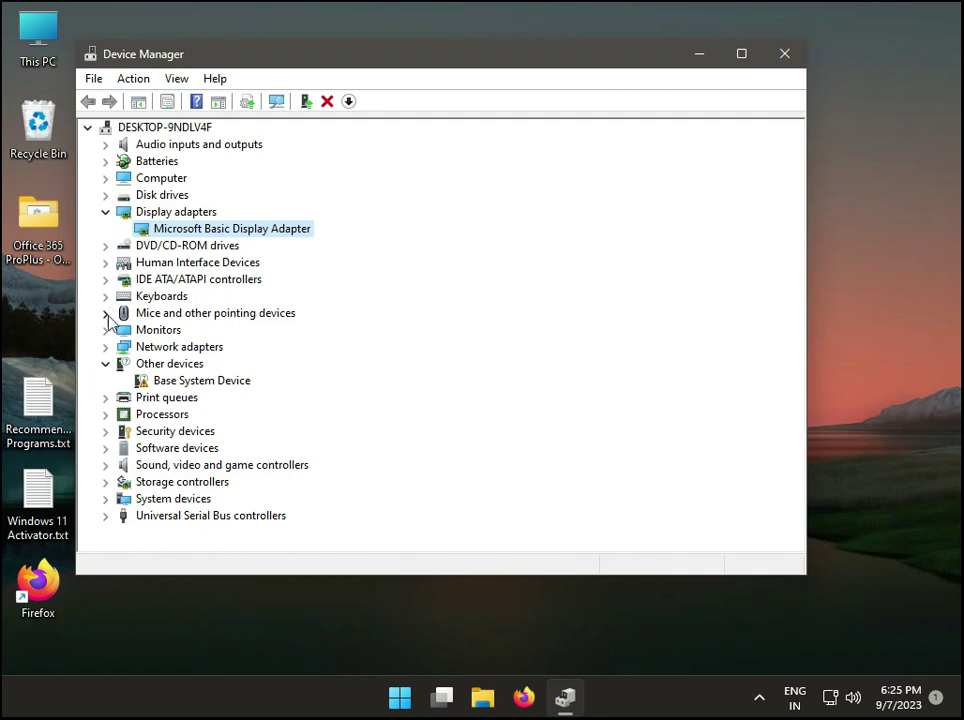
Step: Expand Monitors and run an automatic driver search for Generic Monitor
click(106, 330)
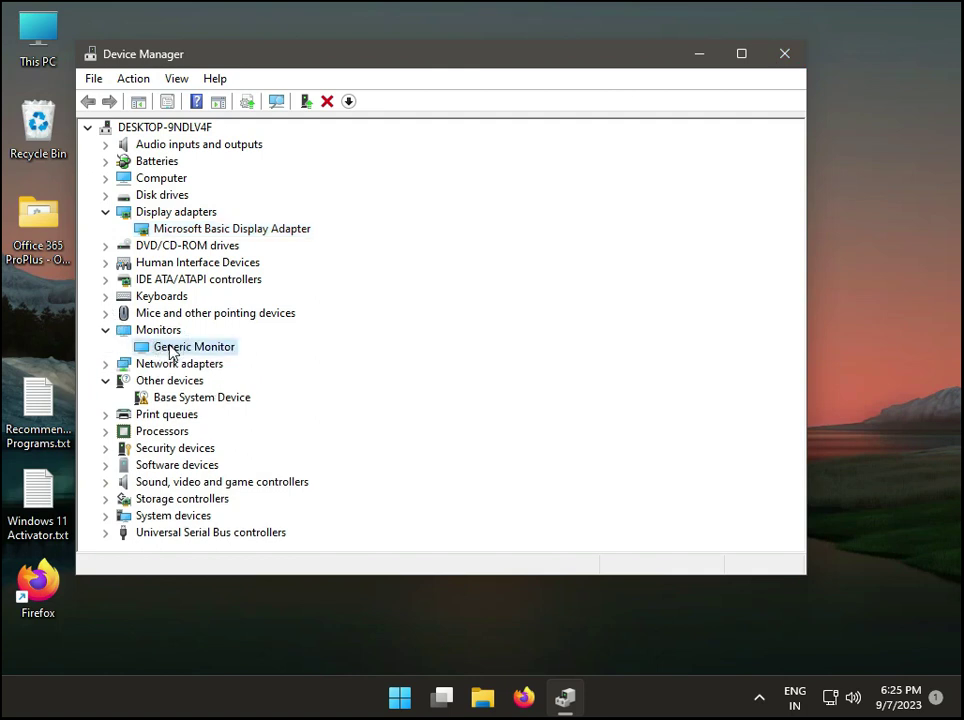
right_click(193, 346)
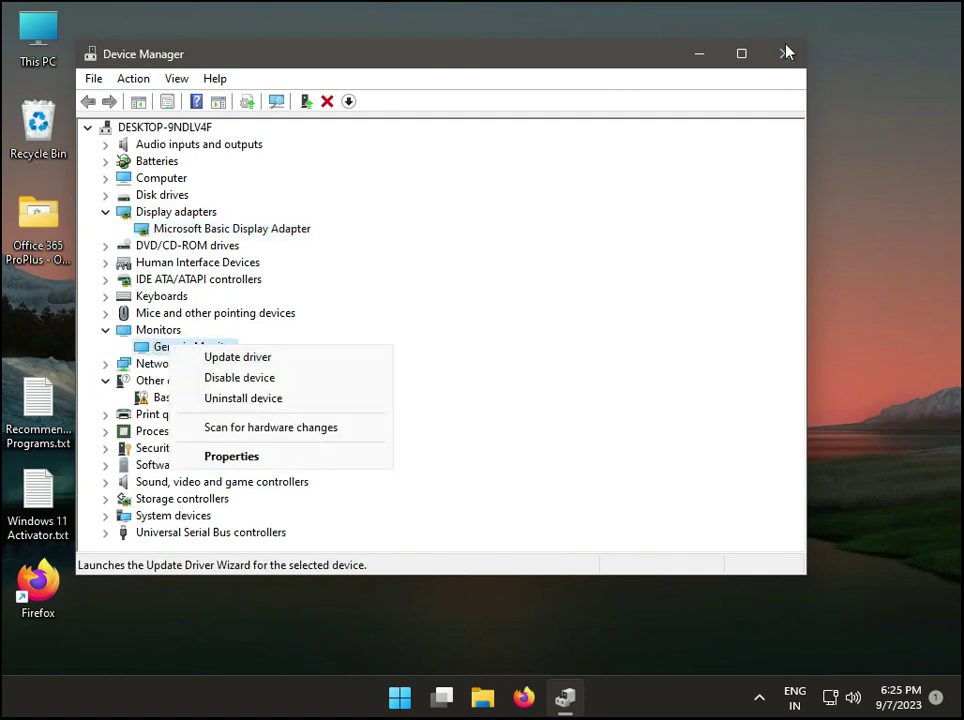
click(237, 357)
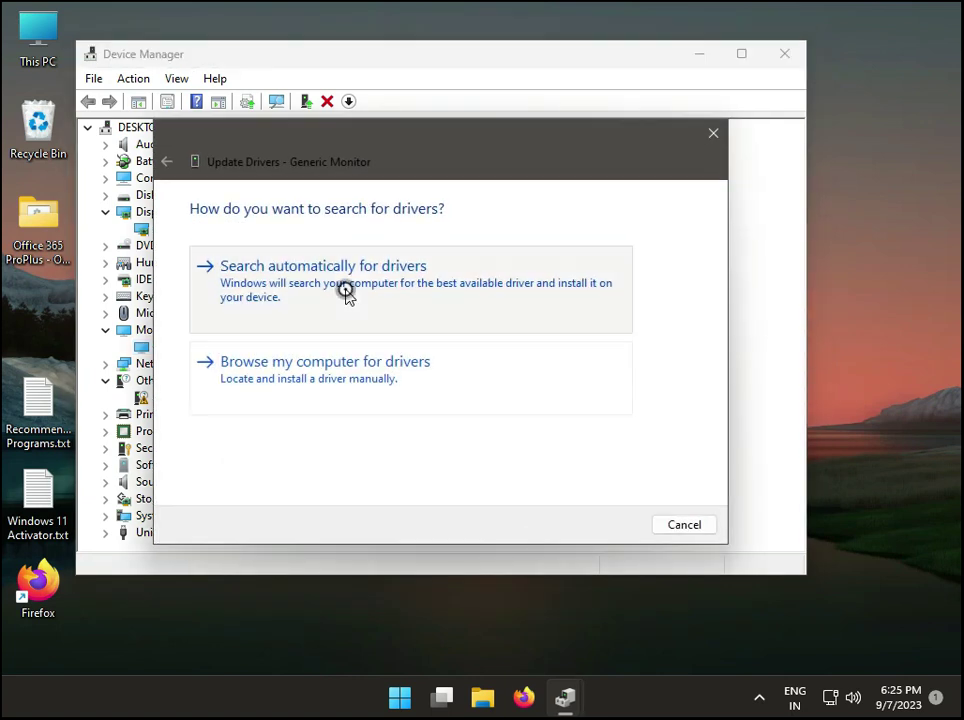
click(323, 265)
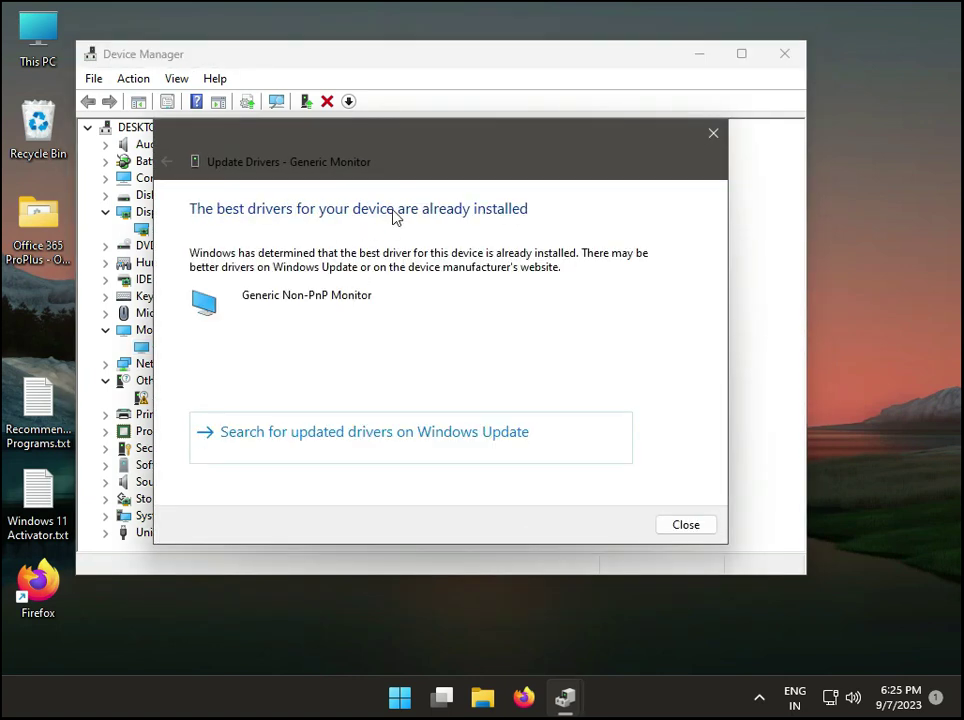
mouse_move(703, 135)
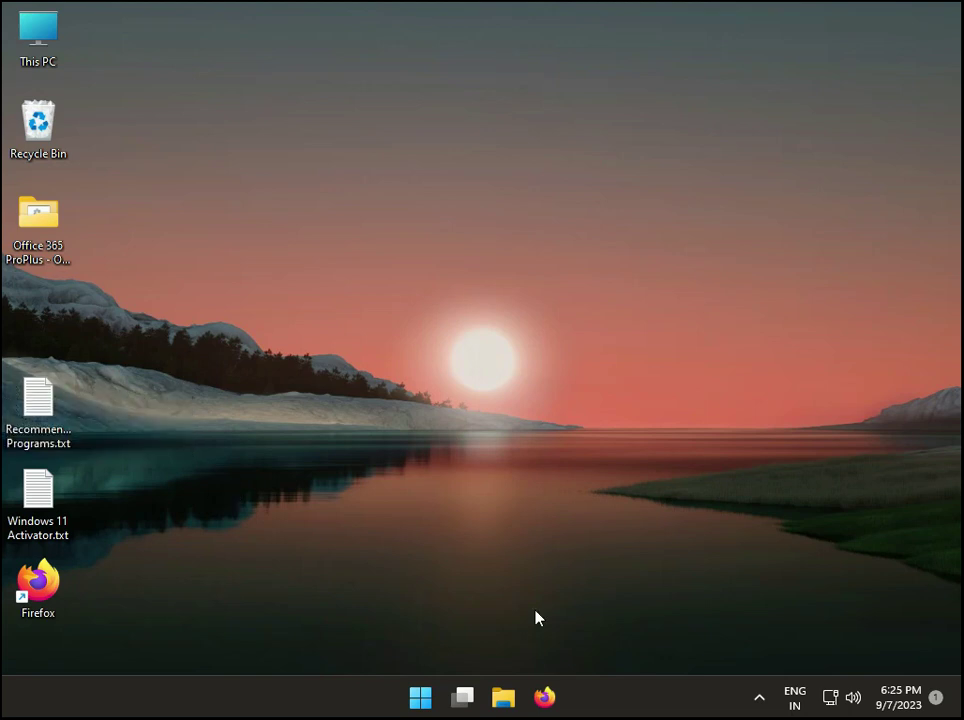
mouse_move(420, 697)
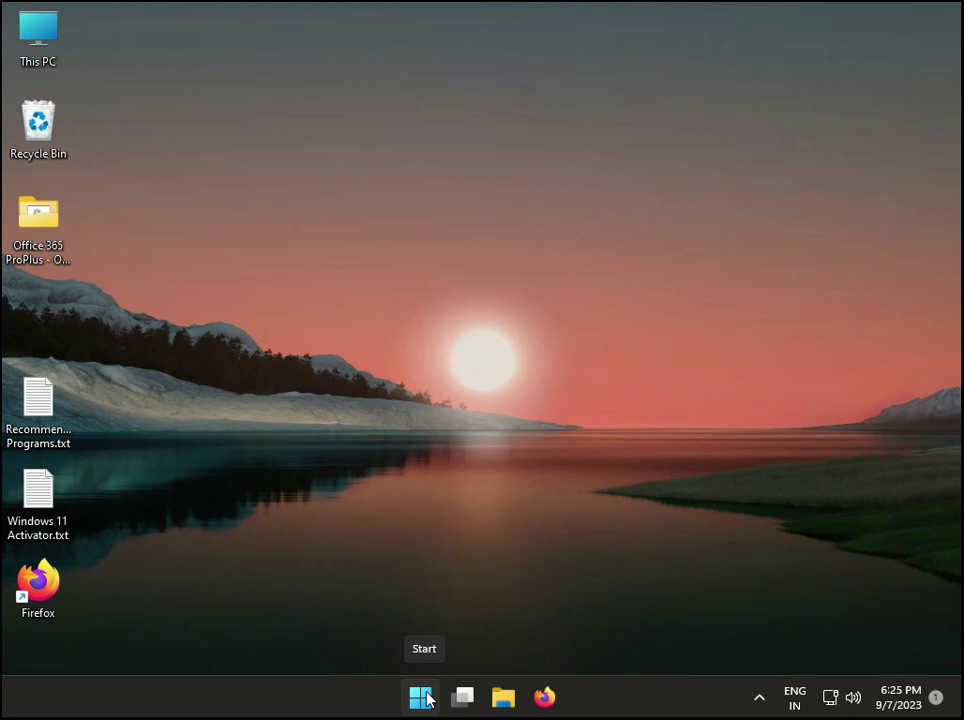
Step: Search for cmd and run Command Prompt as administrator, approving UAC
click(420, 697)
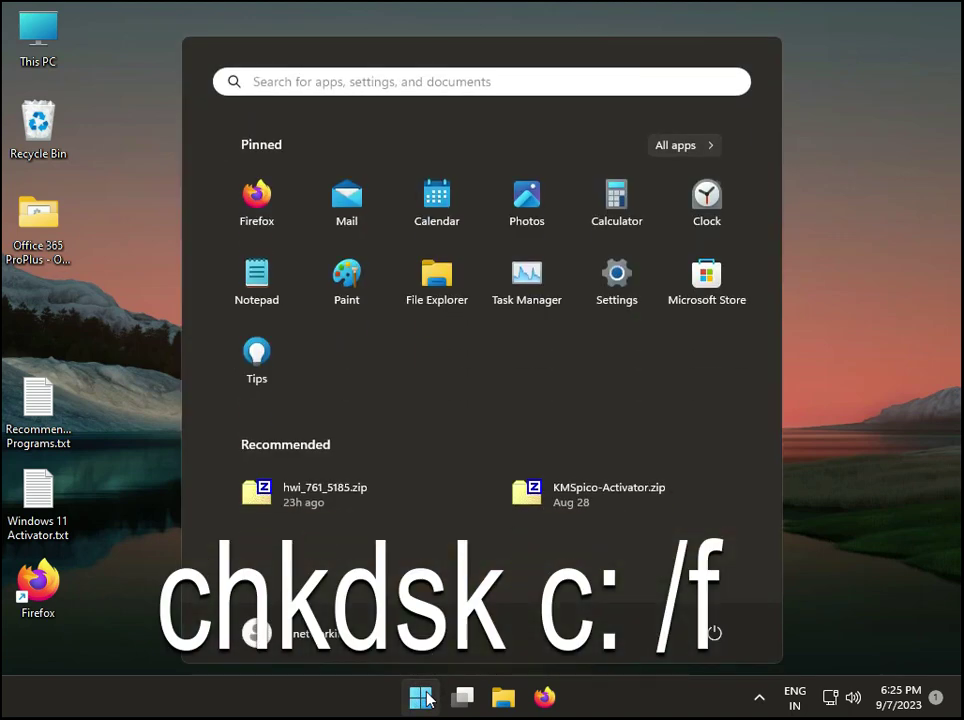
text(cmd)
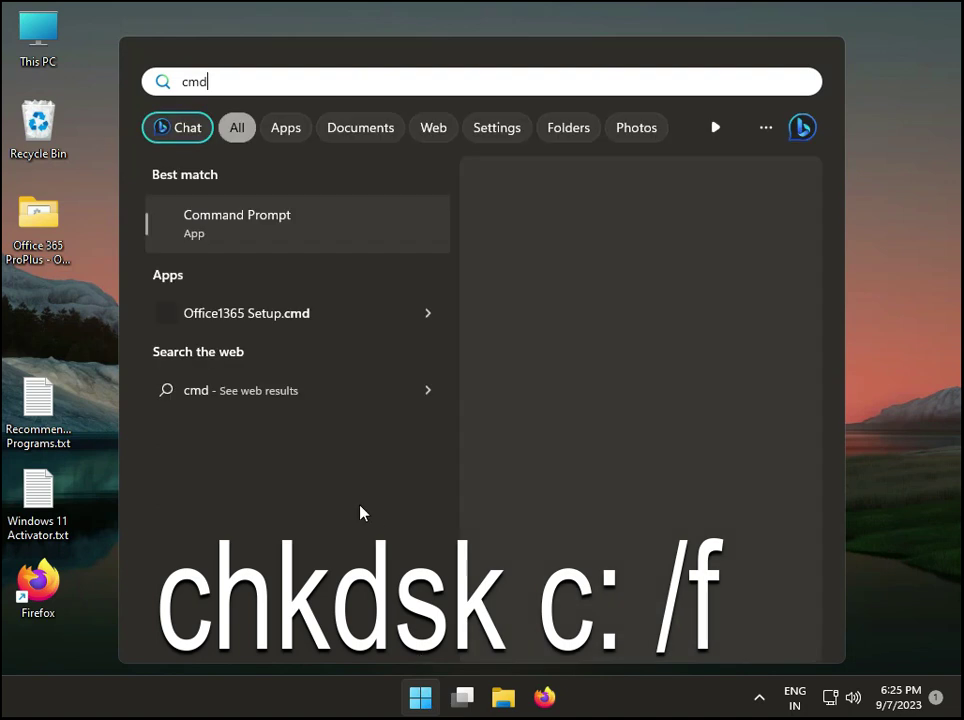
right_click(237, 223)
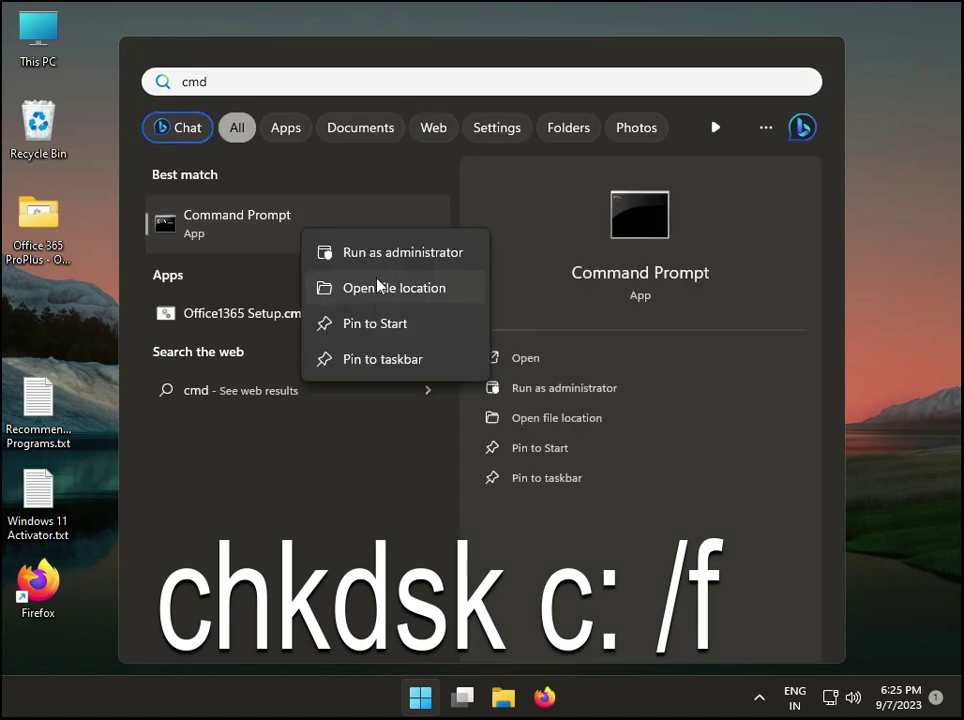
click(402, 252)
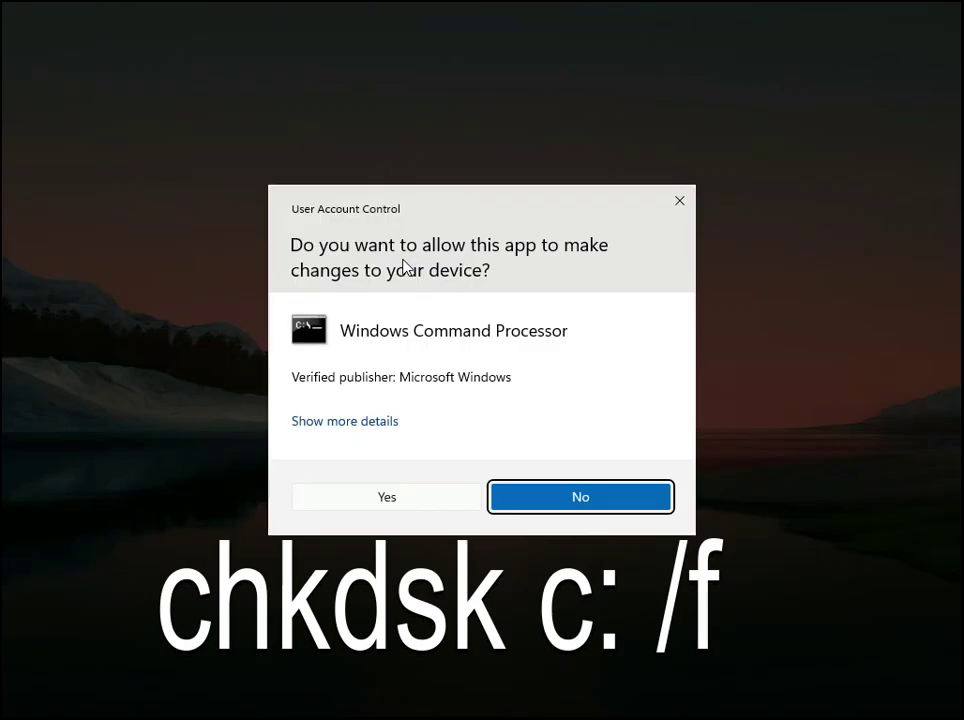
click(386, 497)
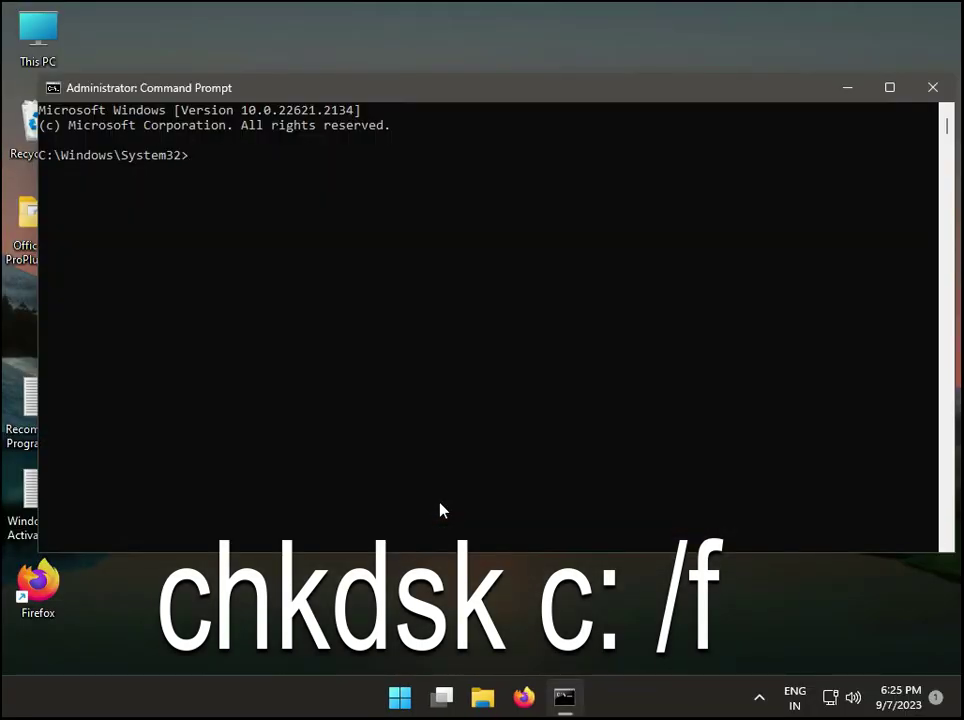
Step: Run chkdsk c: /f, answer y to schedule it, and close Command Prompt
text(ch)
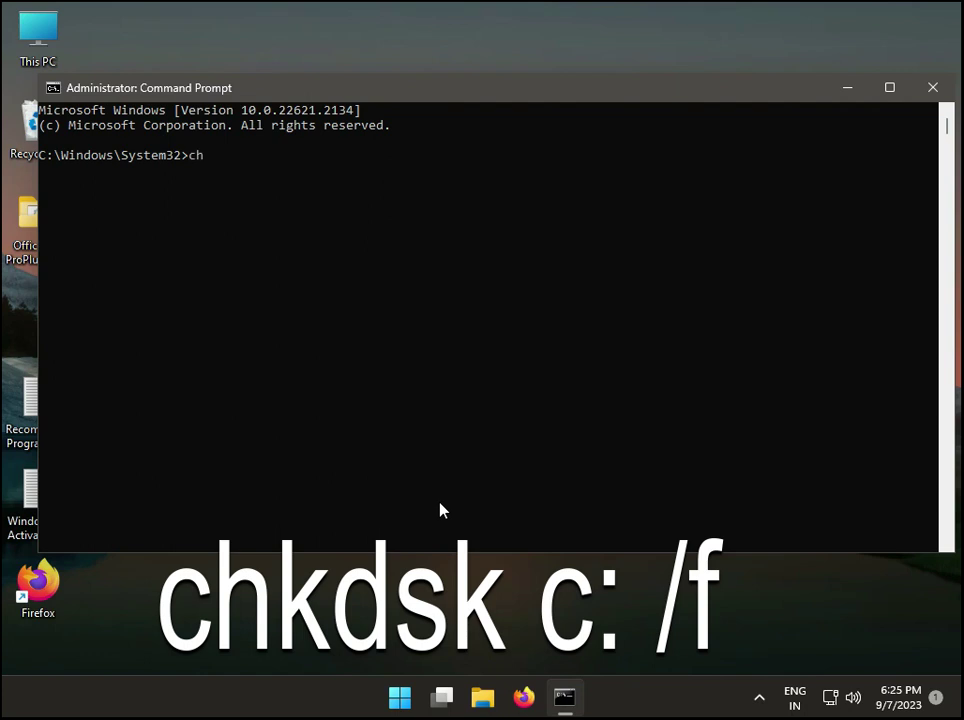
text(k)
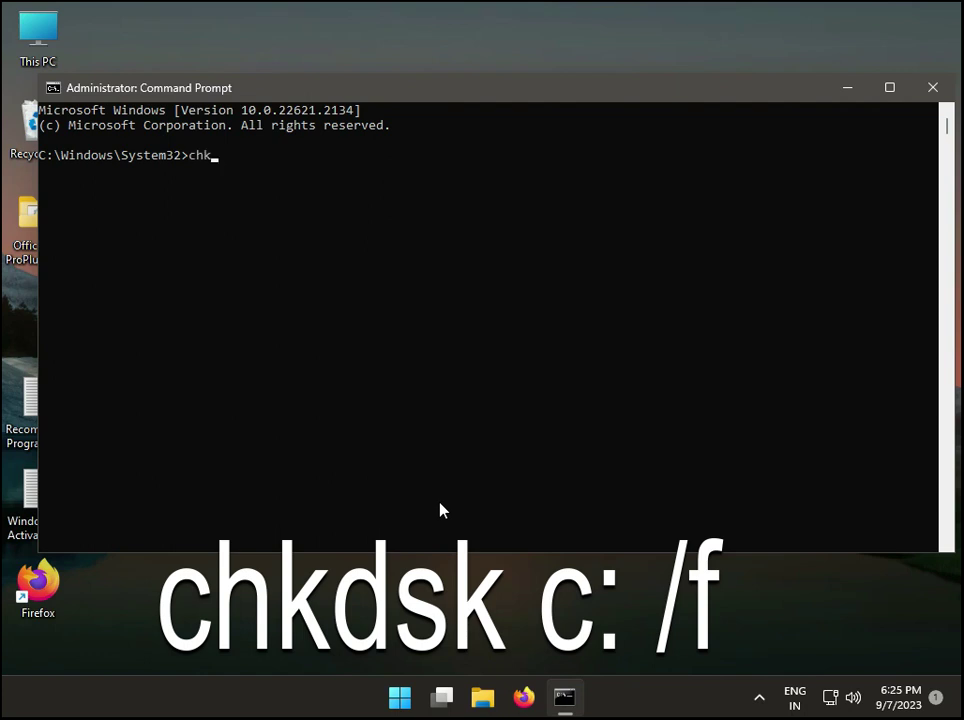
text(dsk)
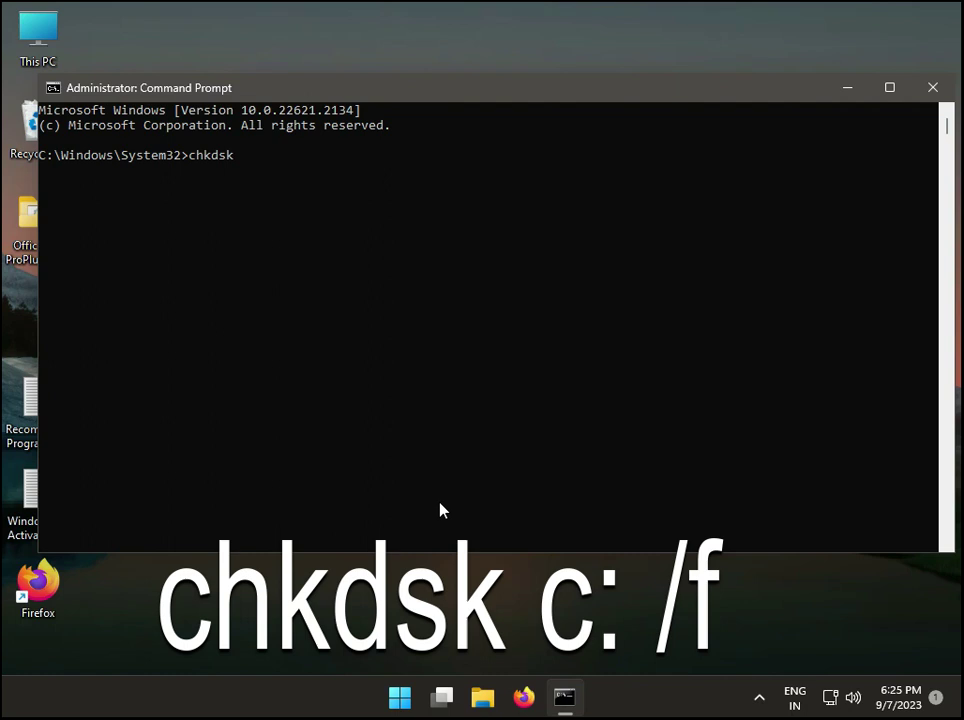
text(c:)
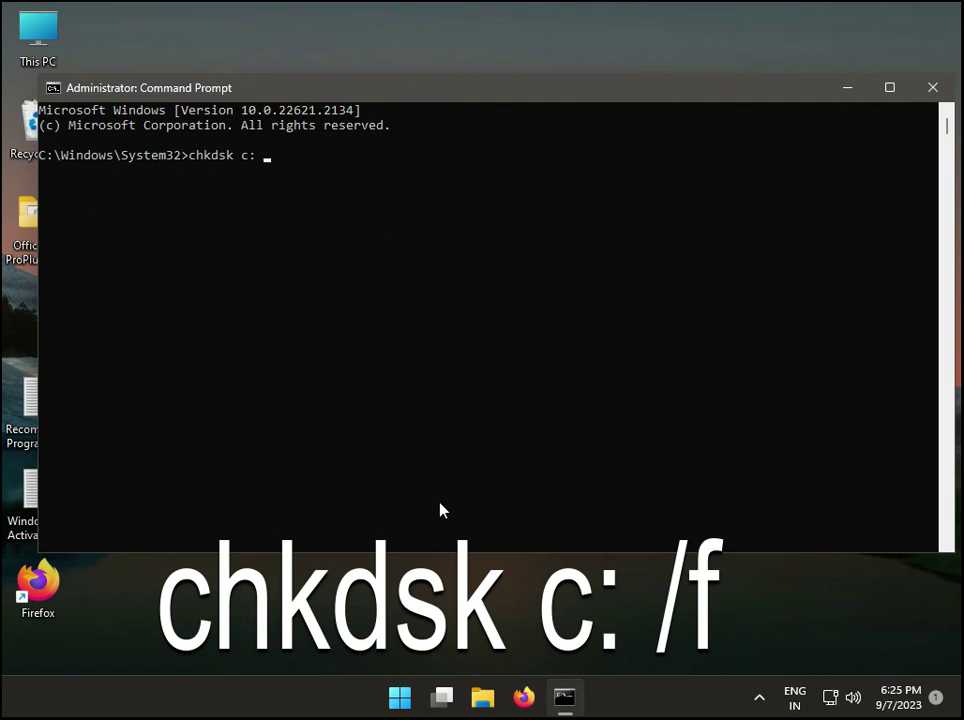
text(/f)
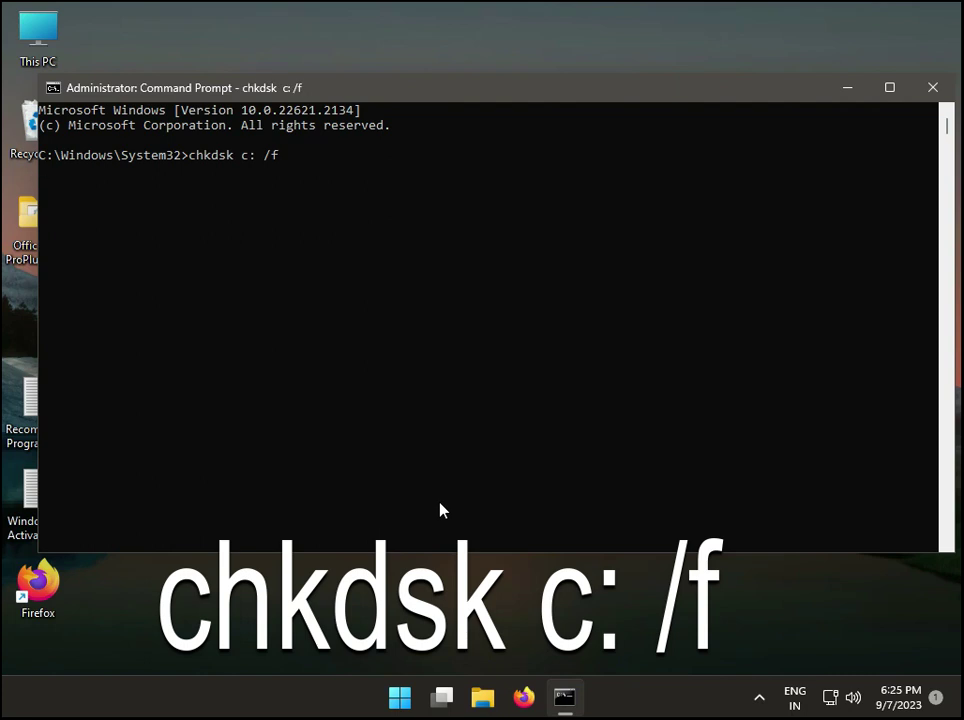
text(y)
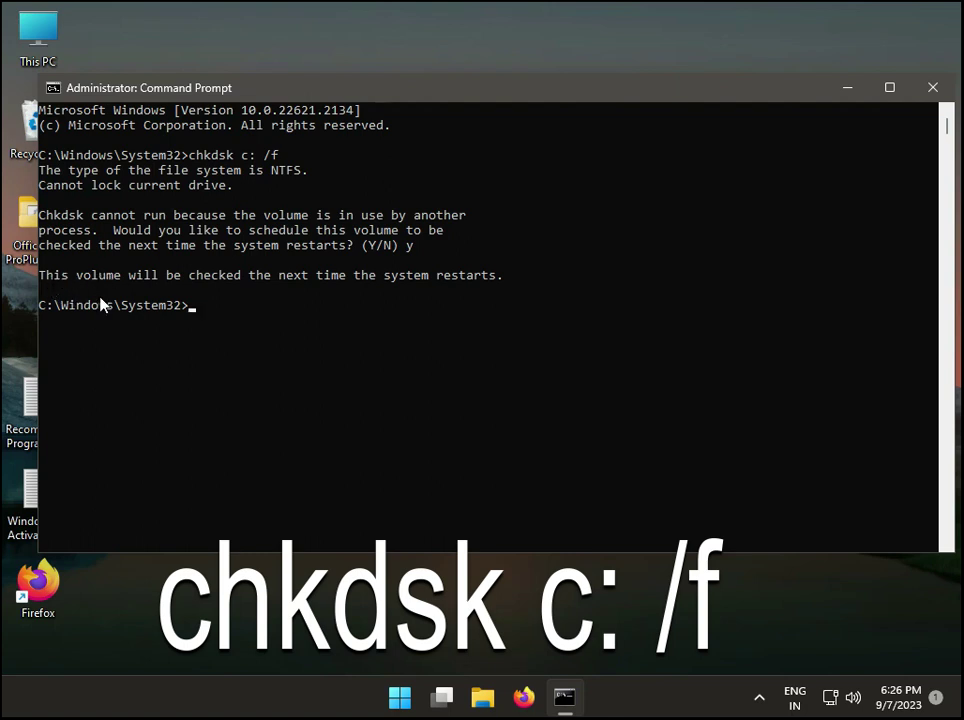
mouse_move(8, 385)
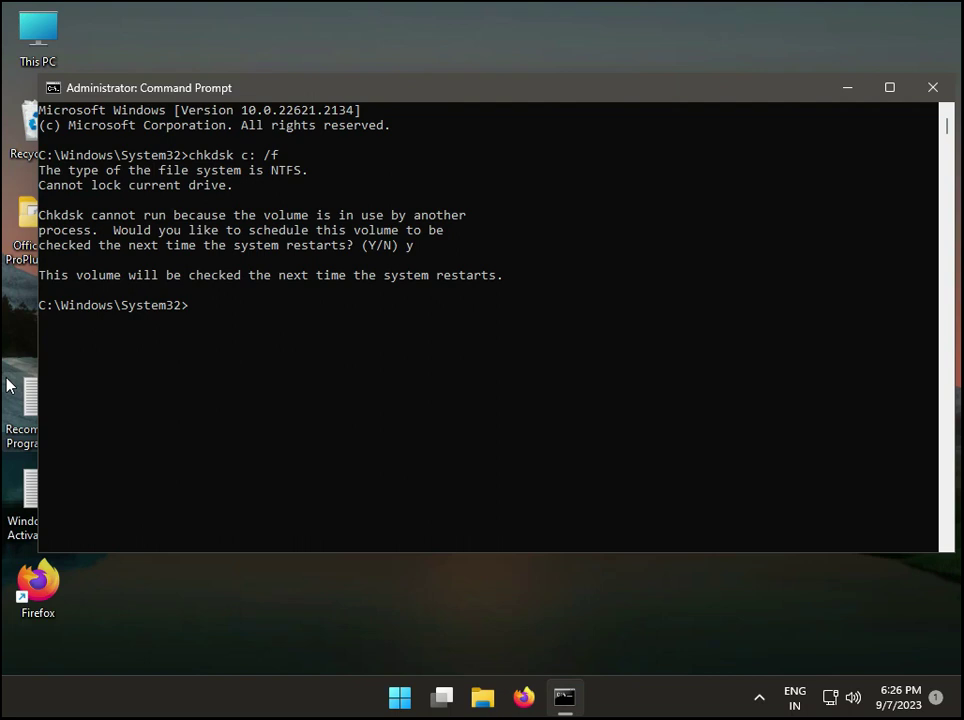
mouse_move(232, 343)
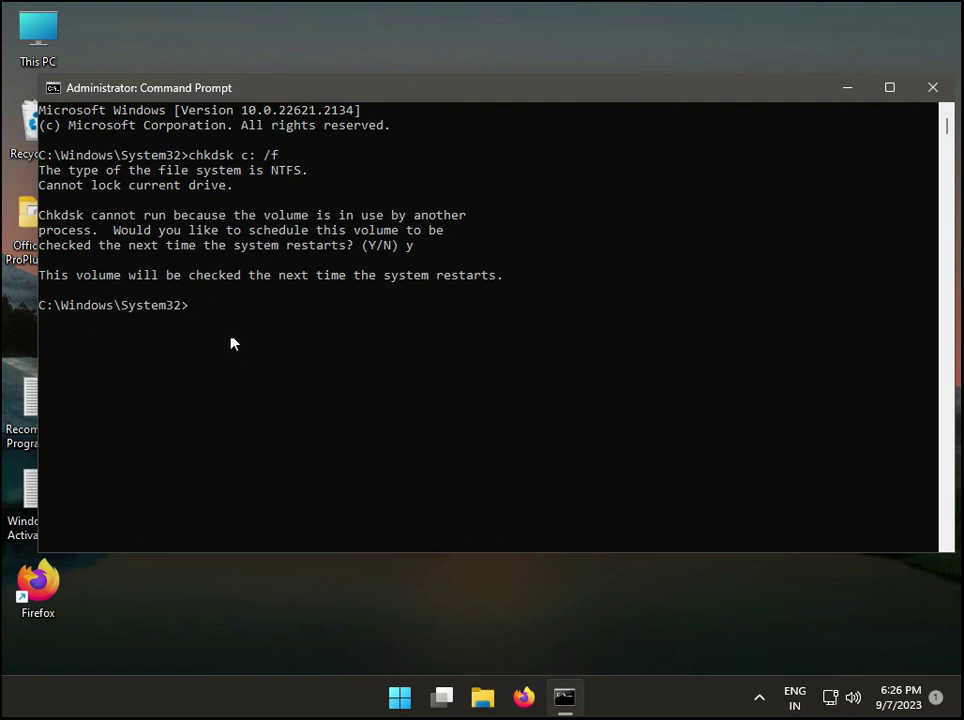
click(931, 87)
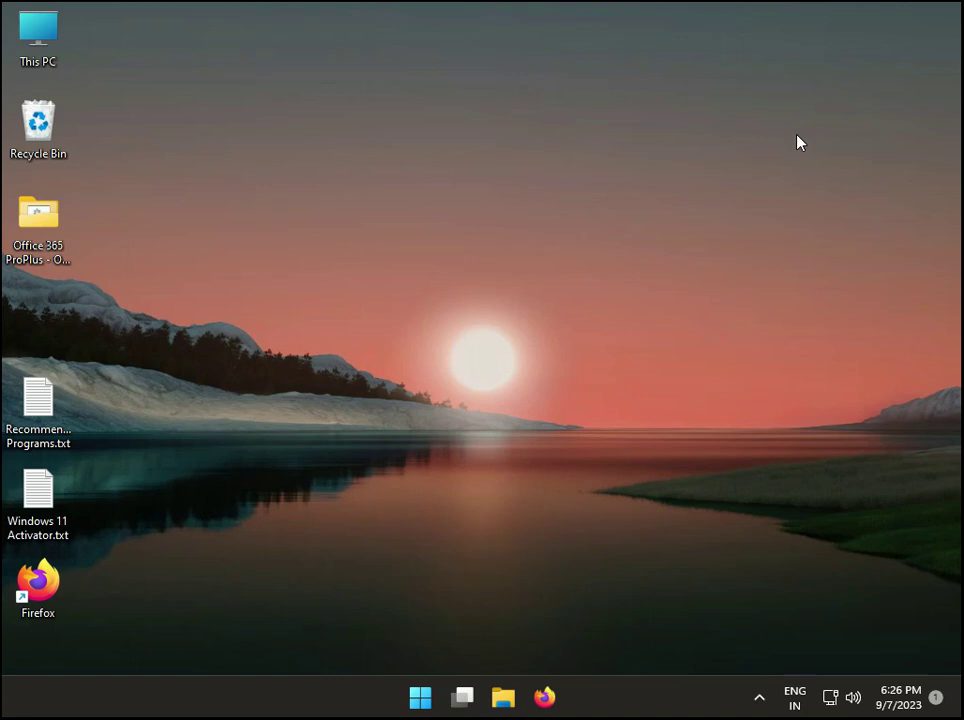
mouse_move(422, 665)
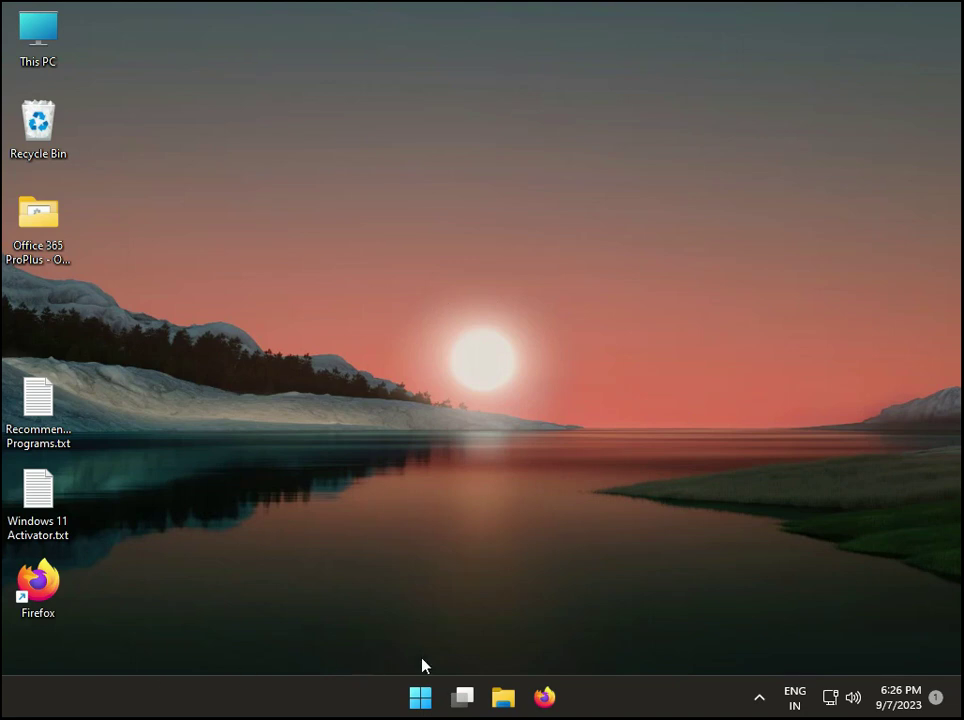
Step: Open the %temp% folder from the Run box
click(38, 38)
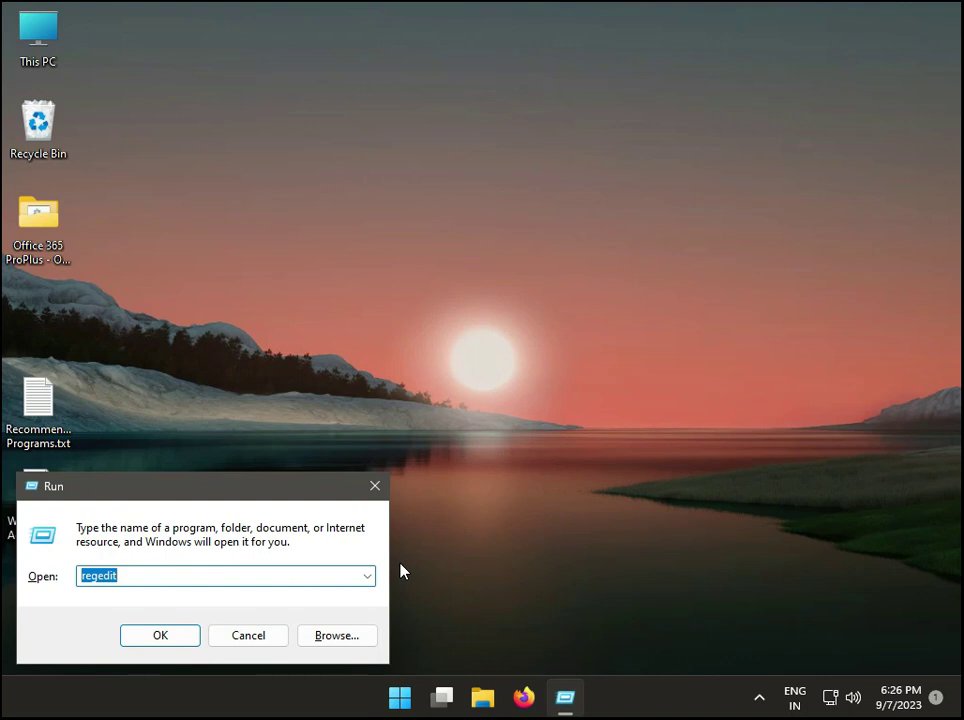
text(%te)
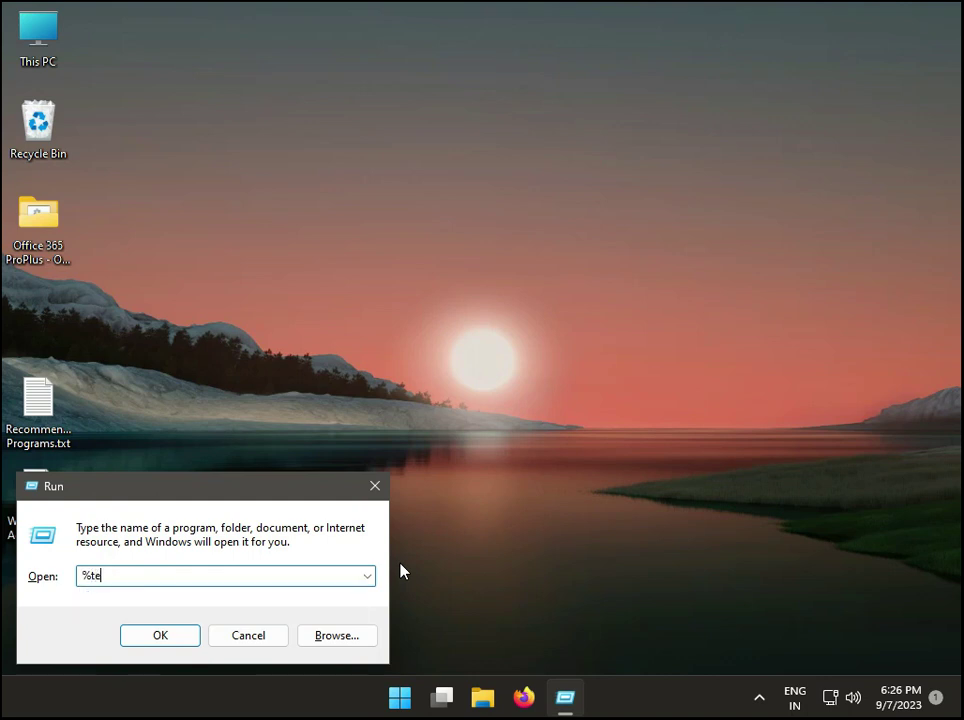
text(mp)
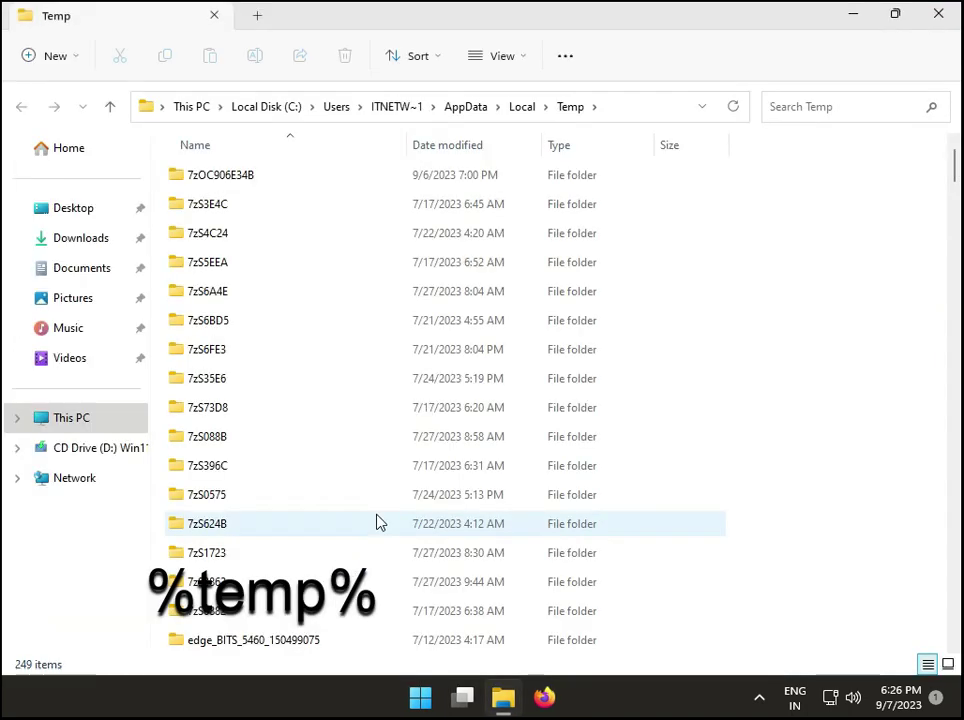
Step: Delete all Temp folder items, skipping every in-use file, then close Explorer
key(ctrl+a)
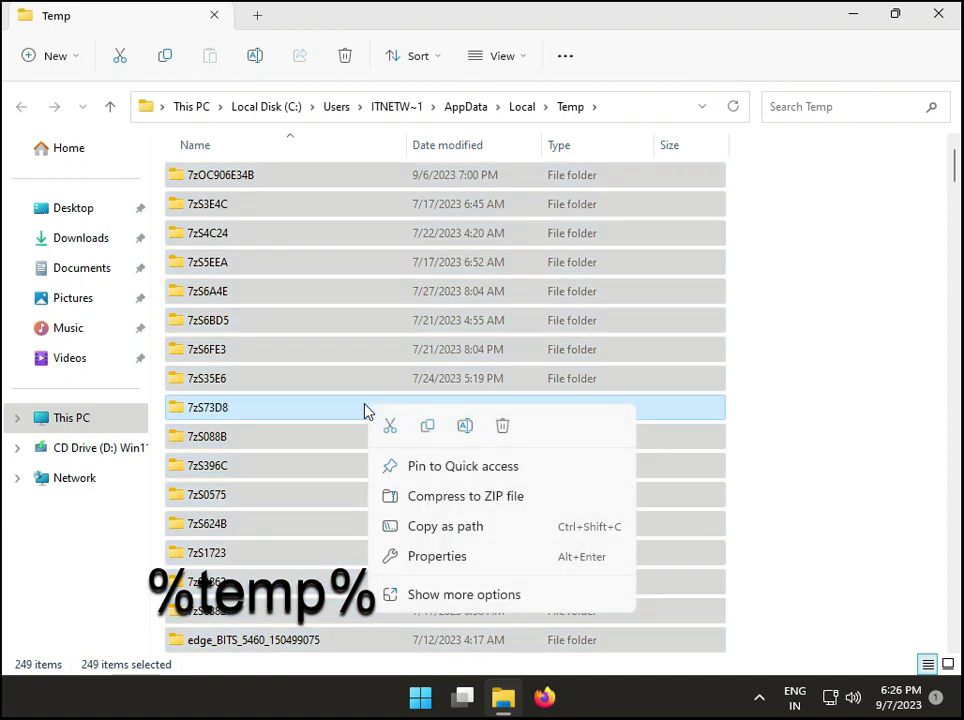
click(838, 396)
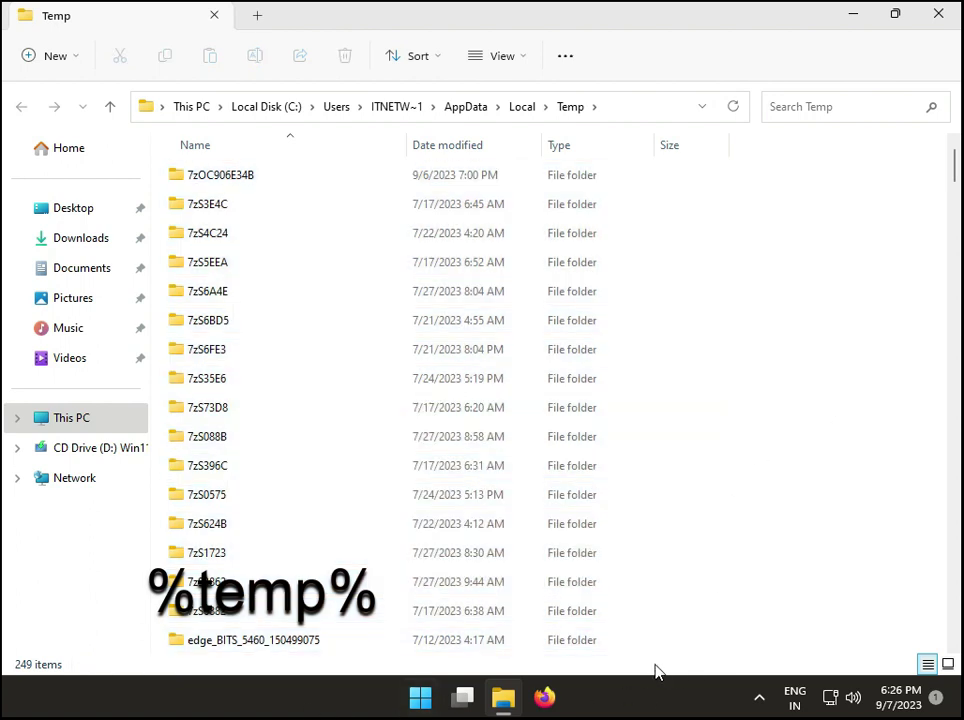
mouse_move(613, 695)
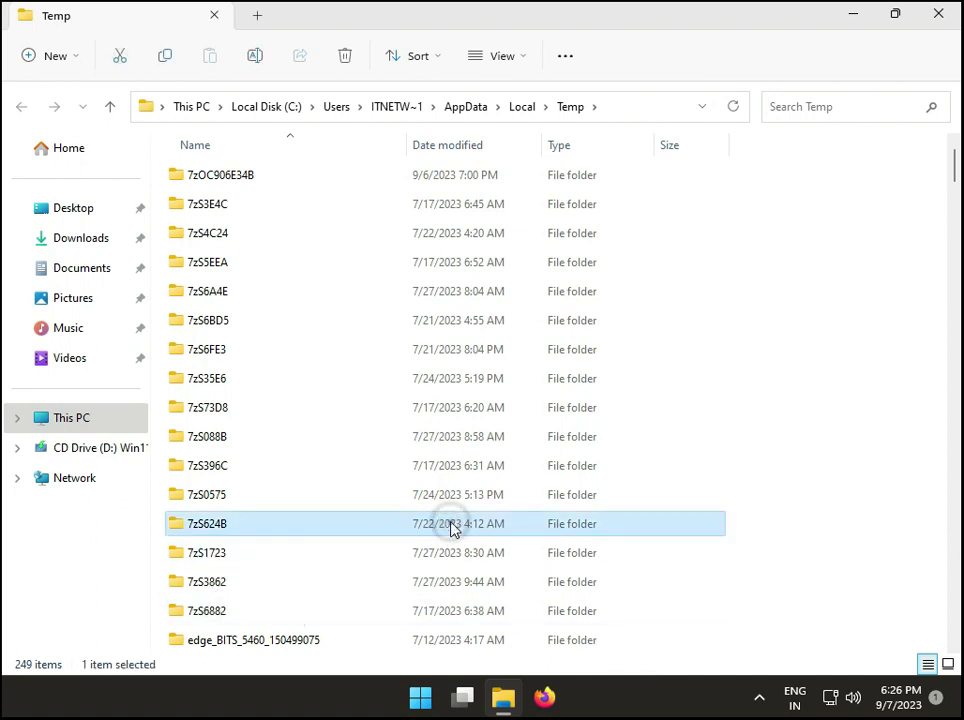
key(ctrl+a)
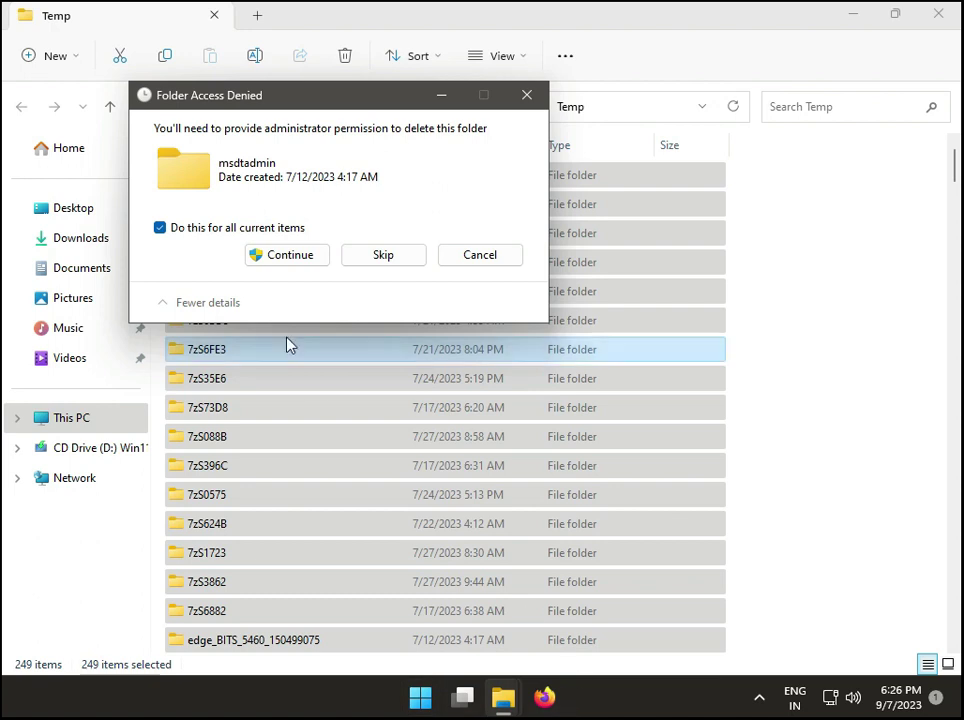
click(287, 254)
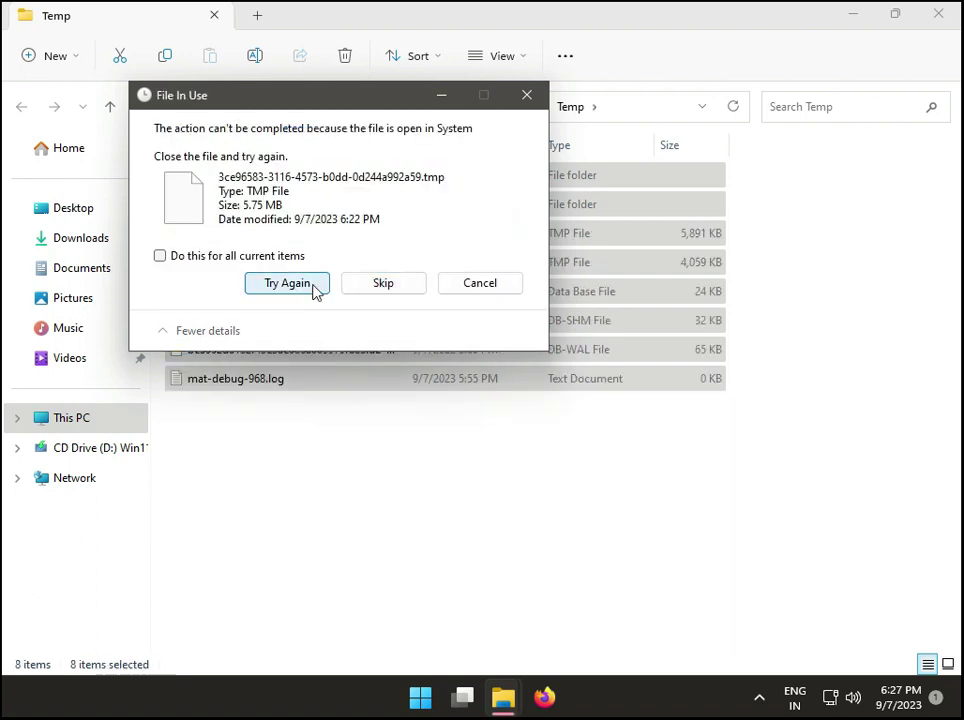
click(159, 256)
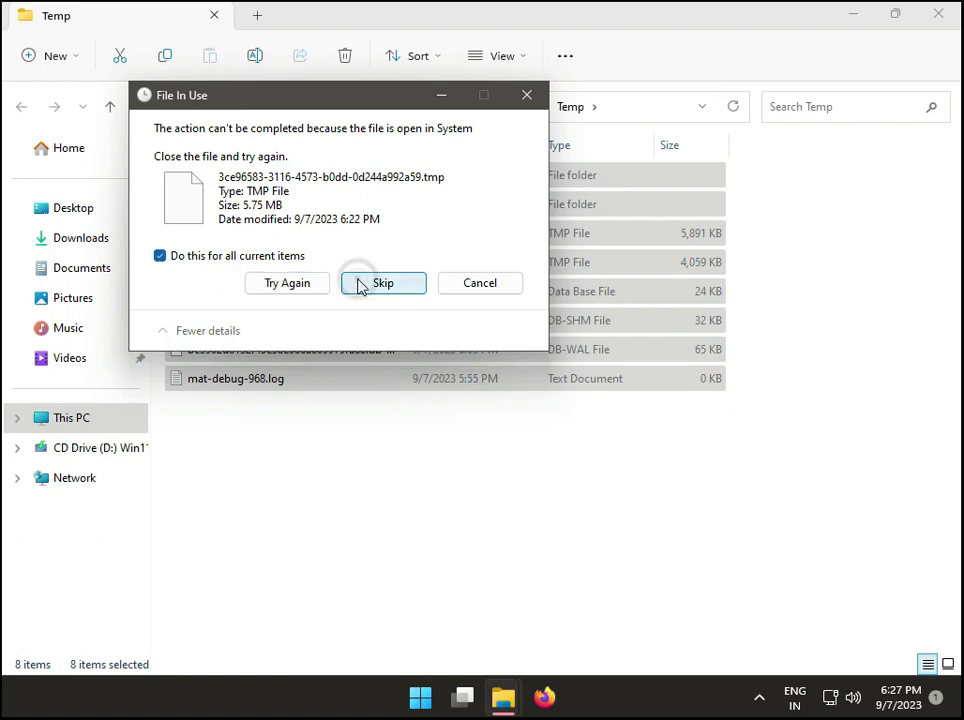
click(383, 282)
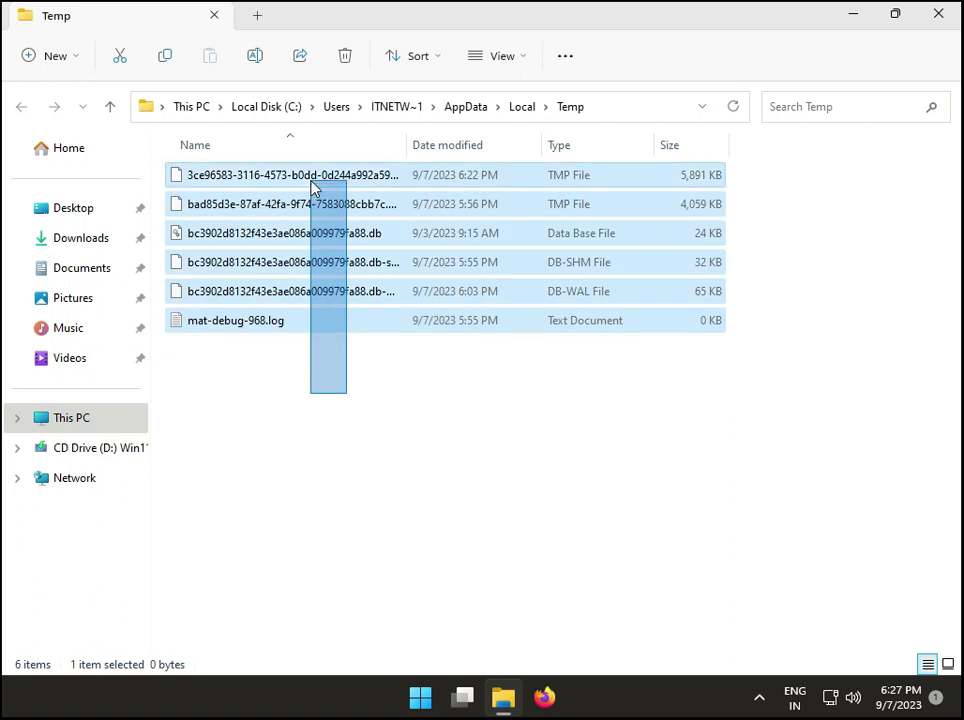
key(ctrl+a)
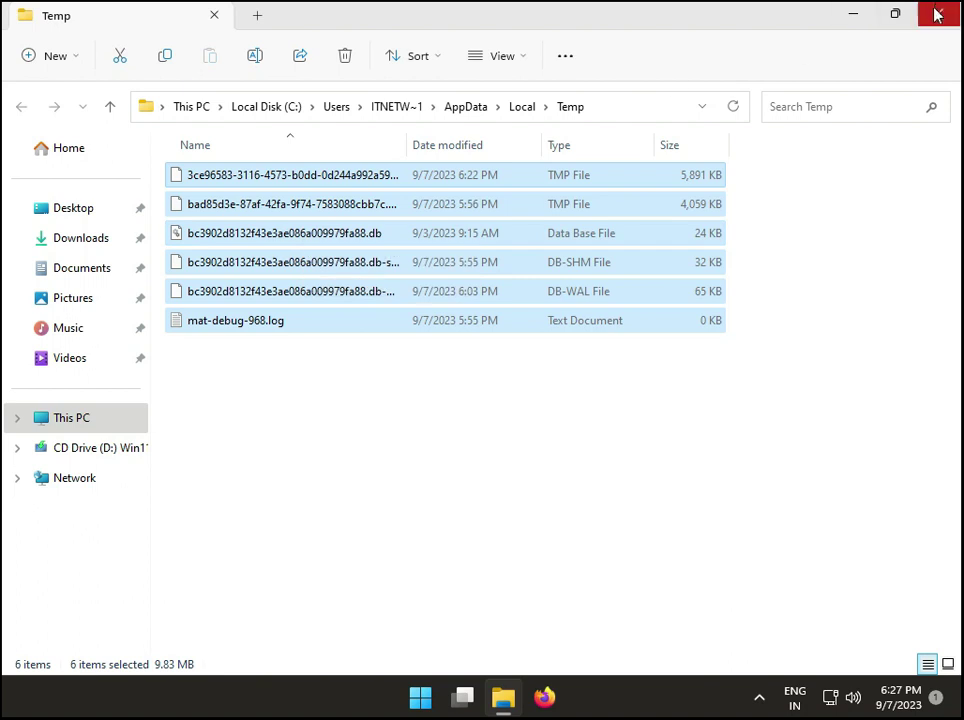
click(937, 14)
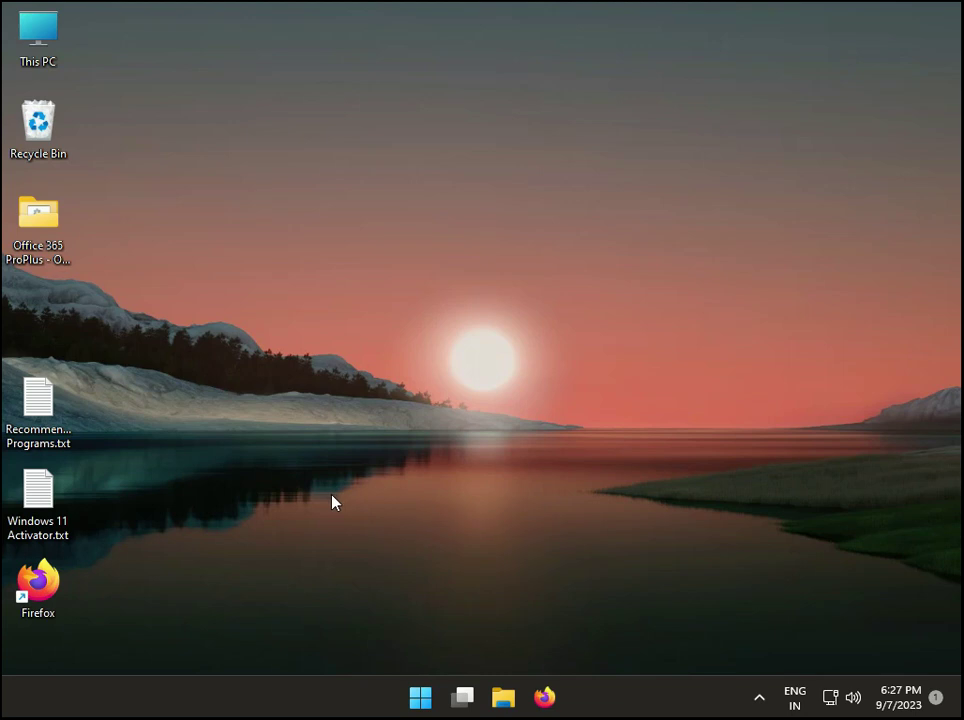
mouse_move(330, 506)
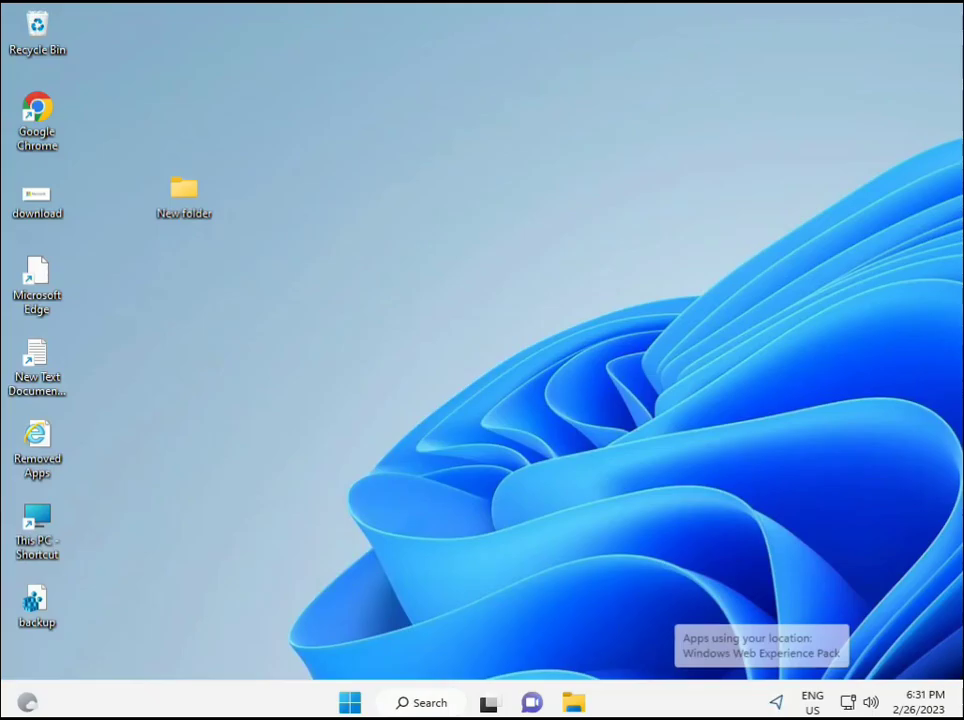
Step: Search 'cmd' from Start and launch Command Prompt as administrator, approving the UAC prompt
click(349, 702)
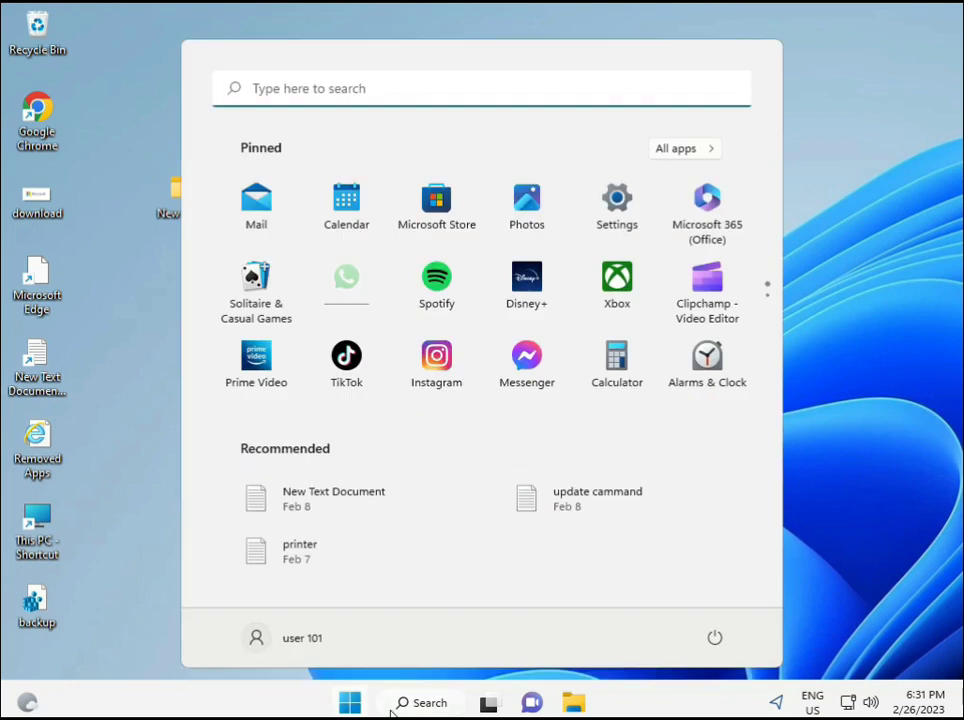
text(cmd)
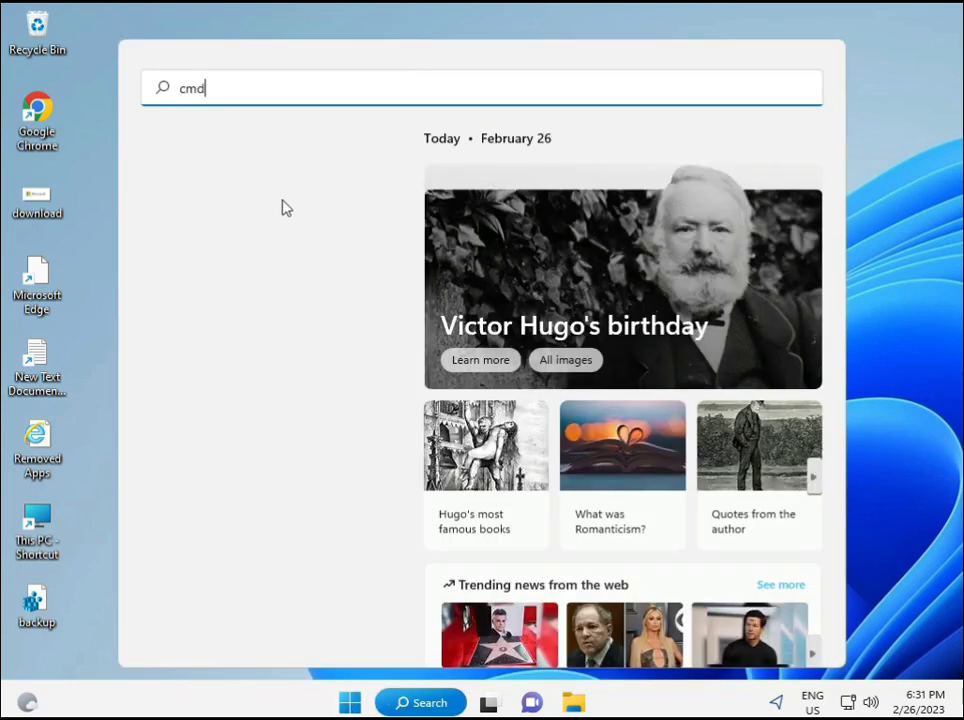
text(cmd)
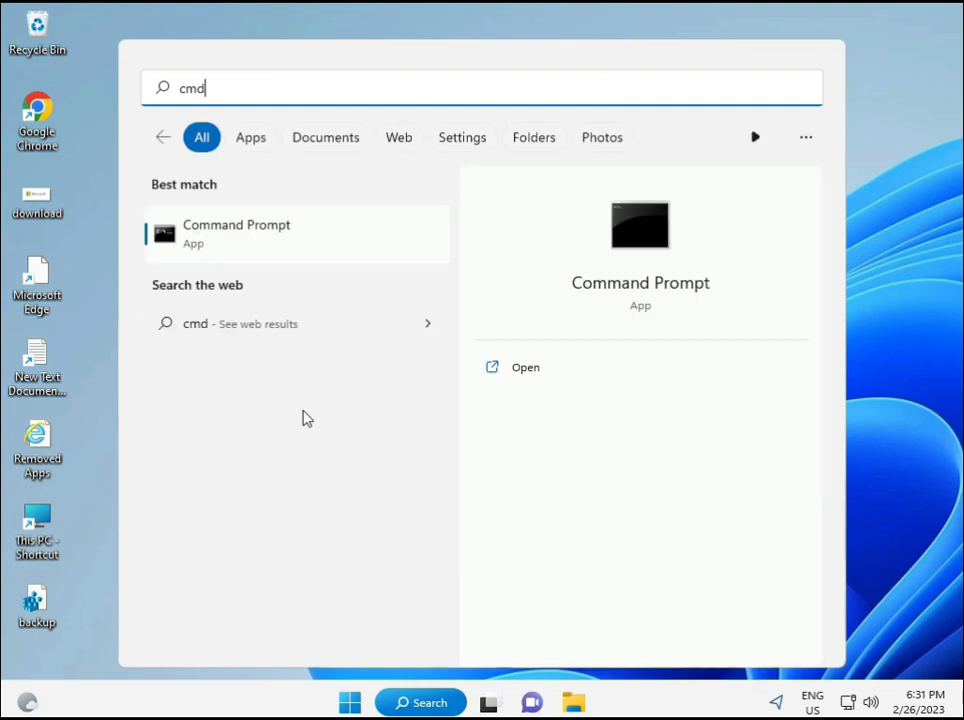
mouse_move(213, 235)
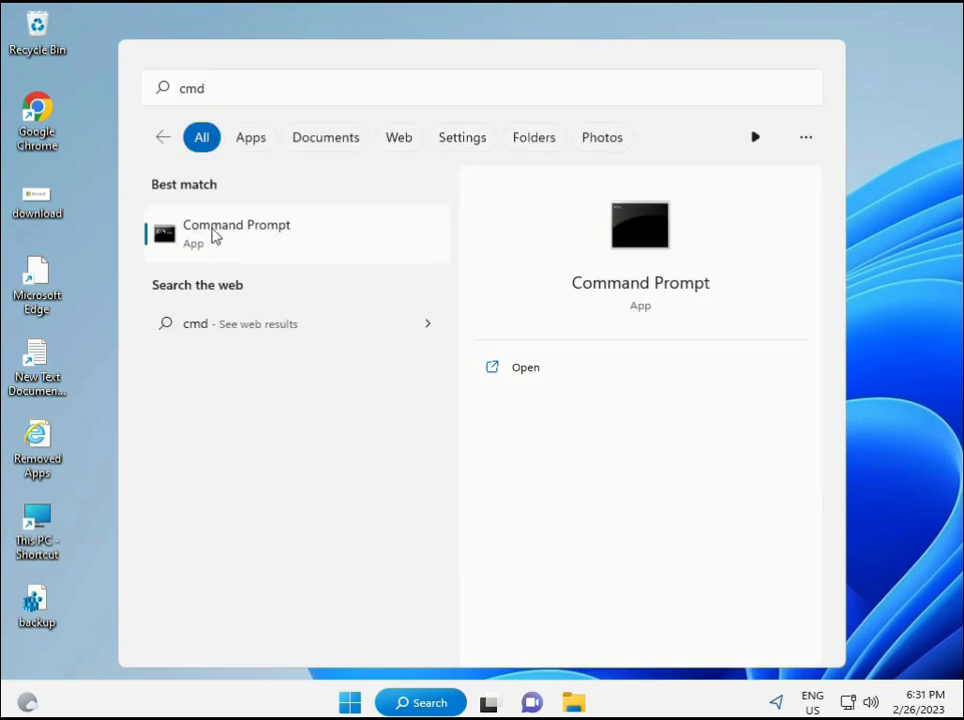
mouse_move(248, 241)
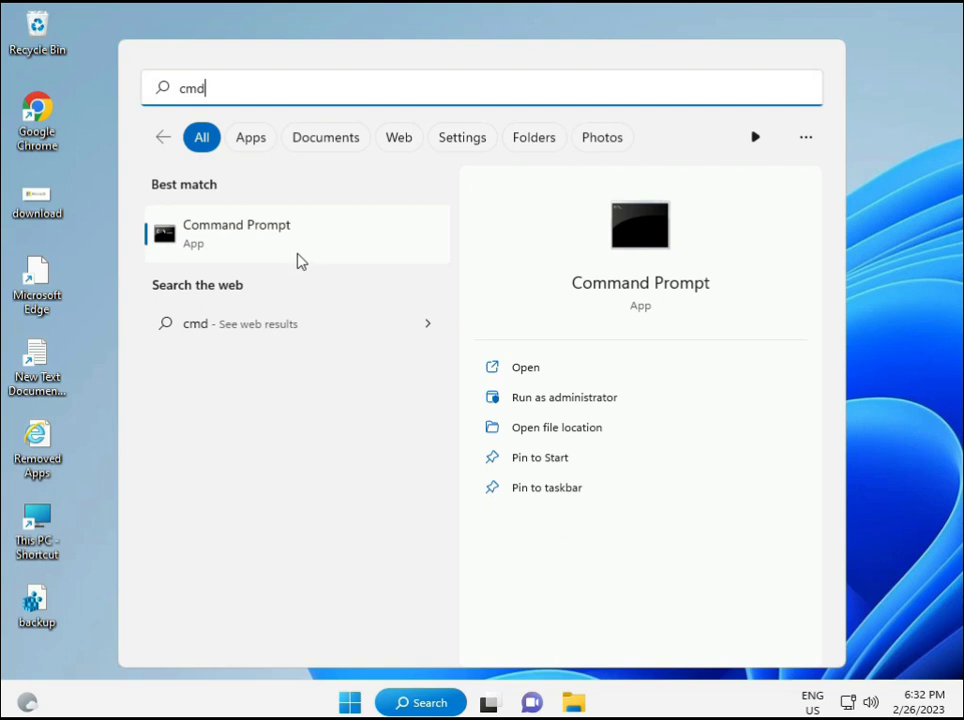
click(563, 397)
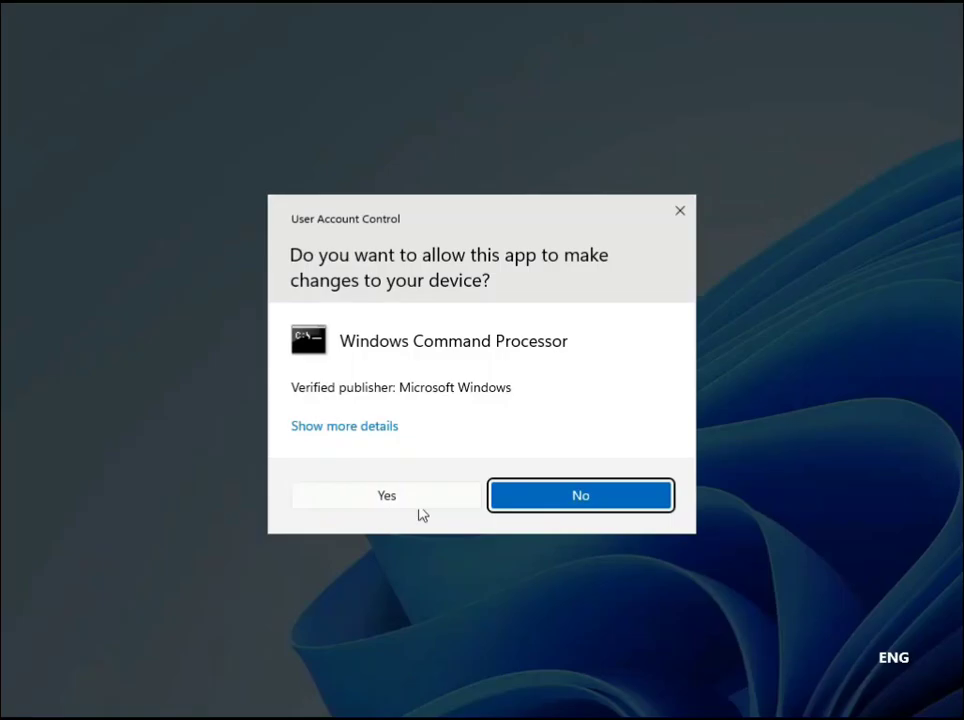
click(386, 495)
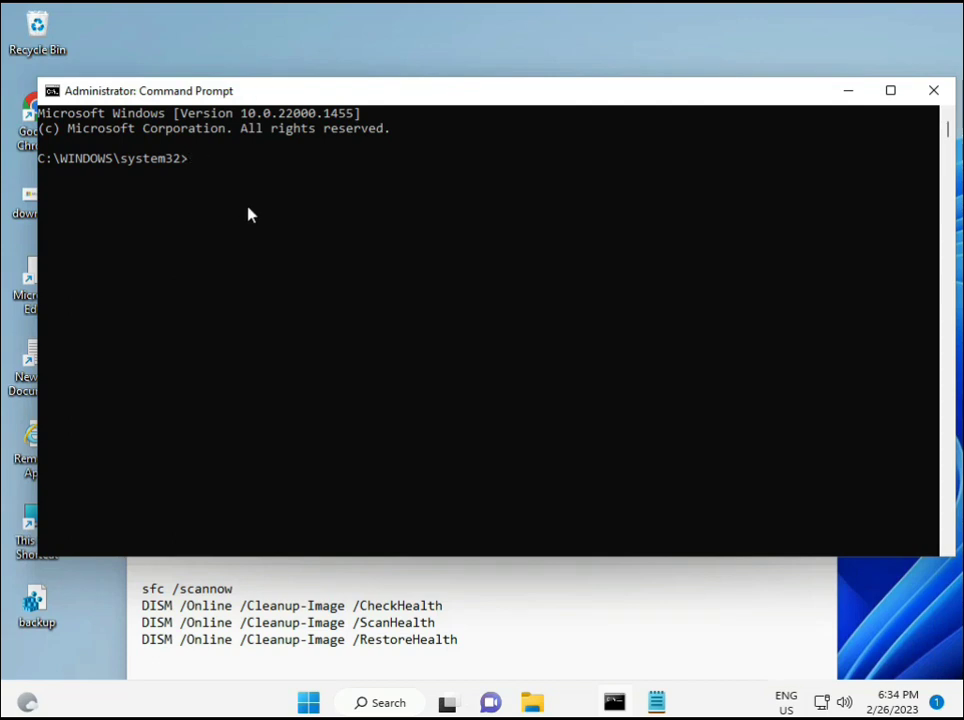
Step: Enter the 'sfc /scannow' system file check command
text(sfc)
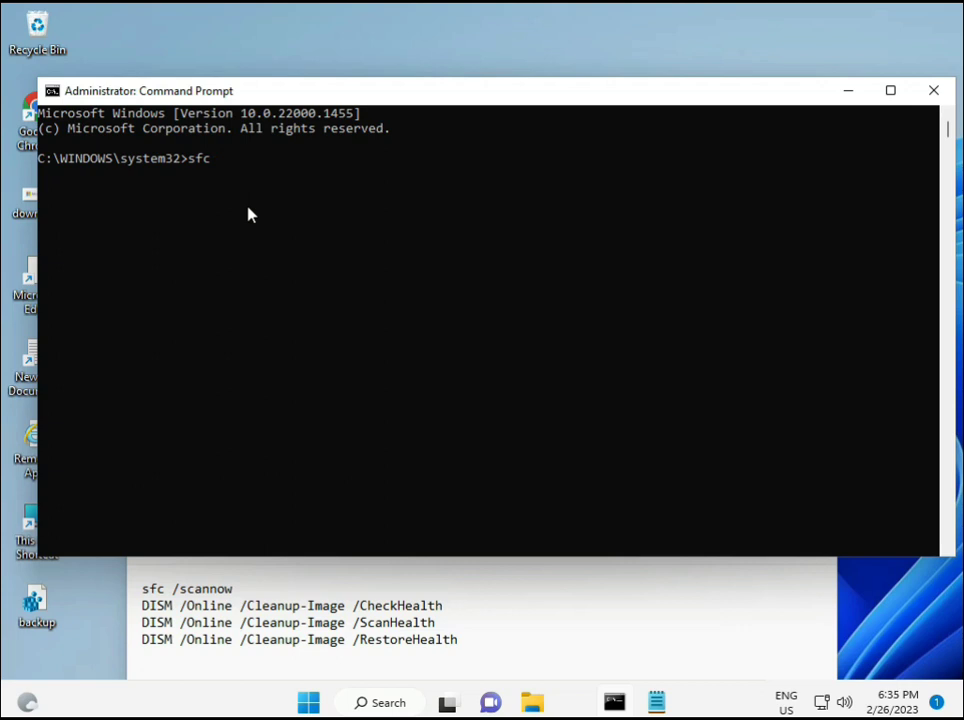
text(/scanno)
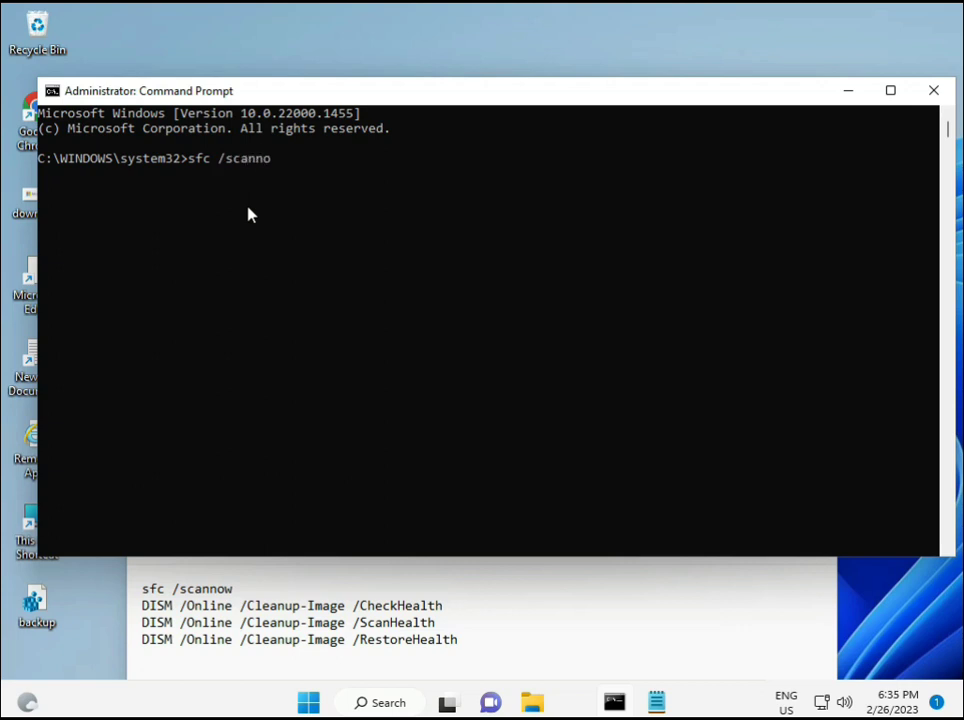
text(w)
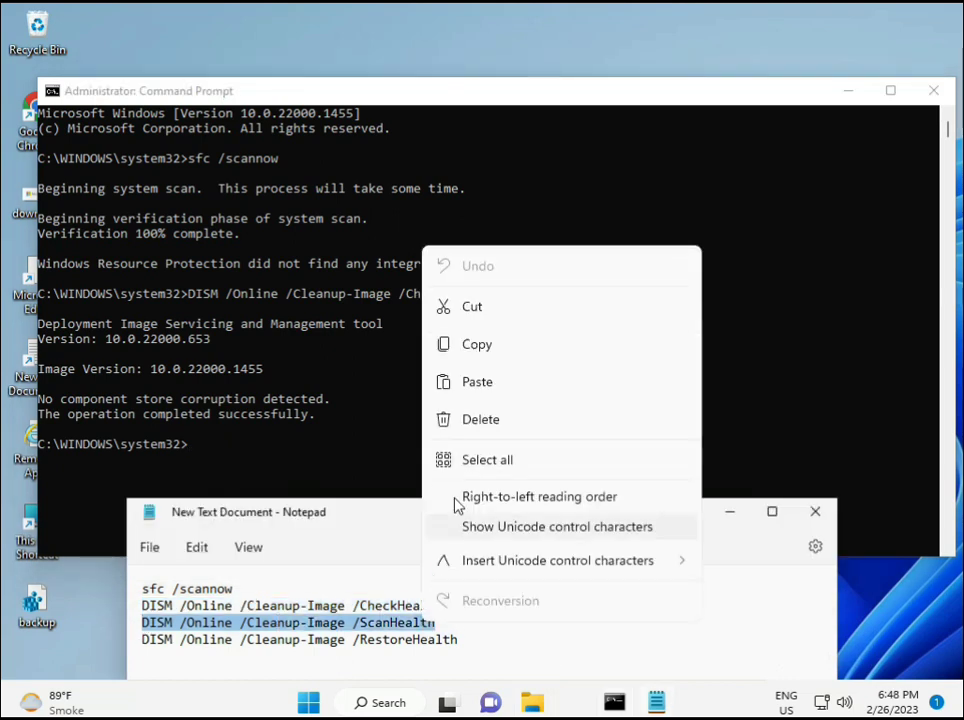
Step: Run 'DISM /Online /Cleanup-Image /ScanHealth' and check the output for success
click(200, 457)
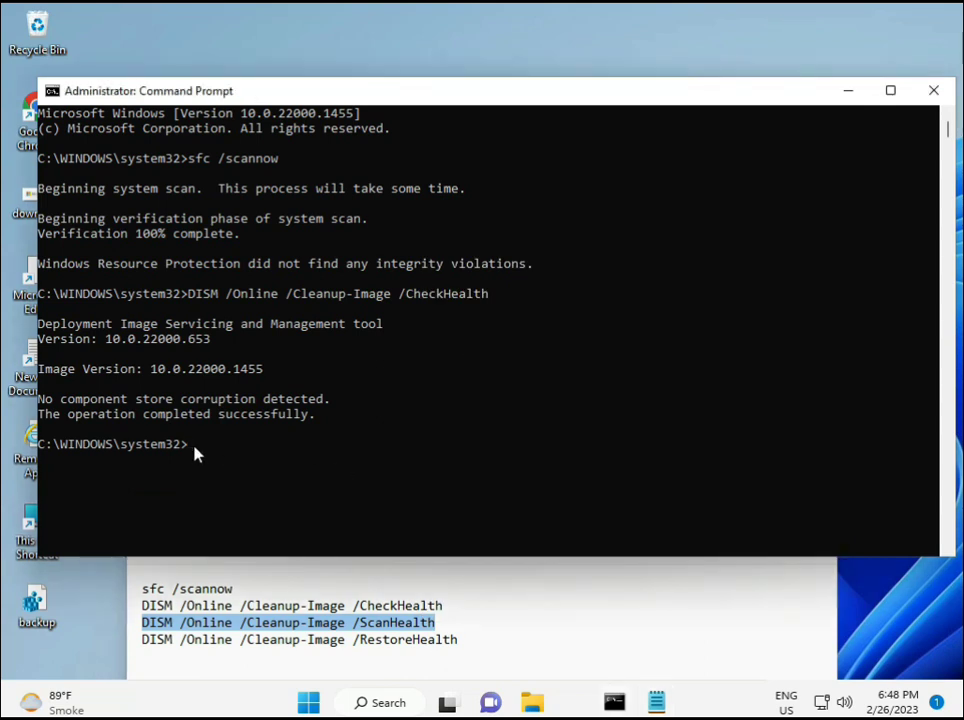
text(DISM /Online /Cleanup-Image /ScanHealth)
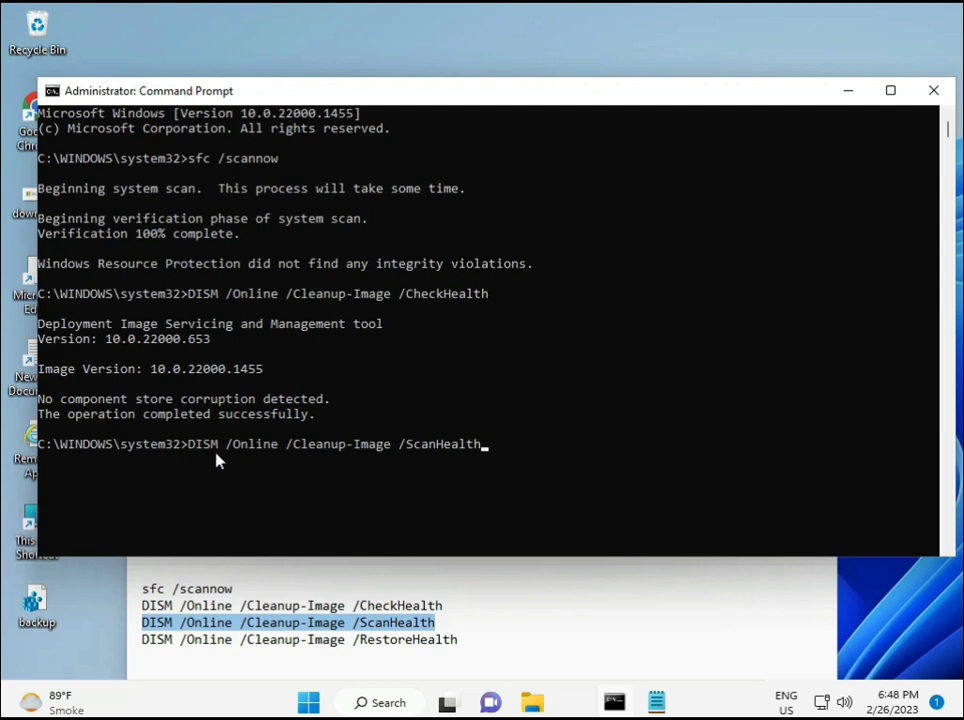
key(enter)
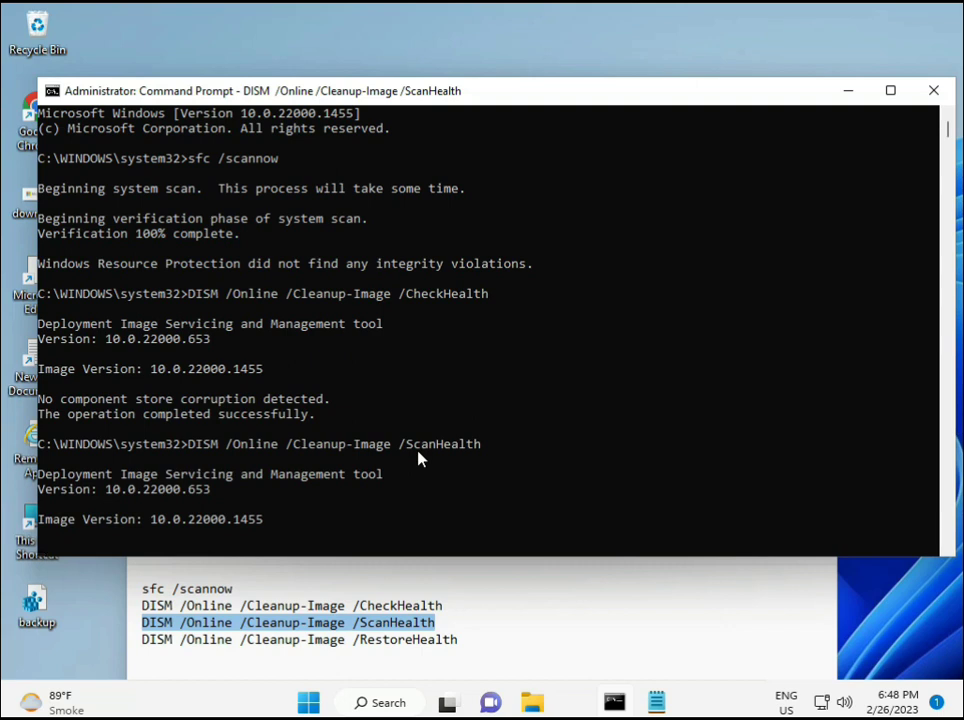
mouse_move(614, 701)
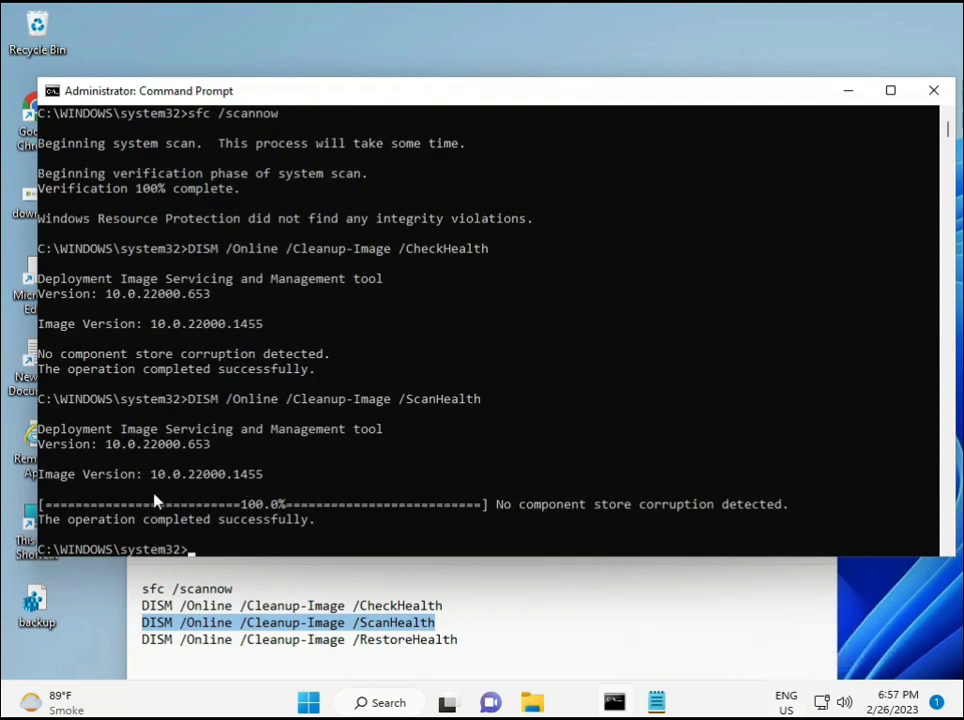
double_click(263, 519)
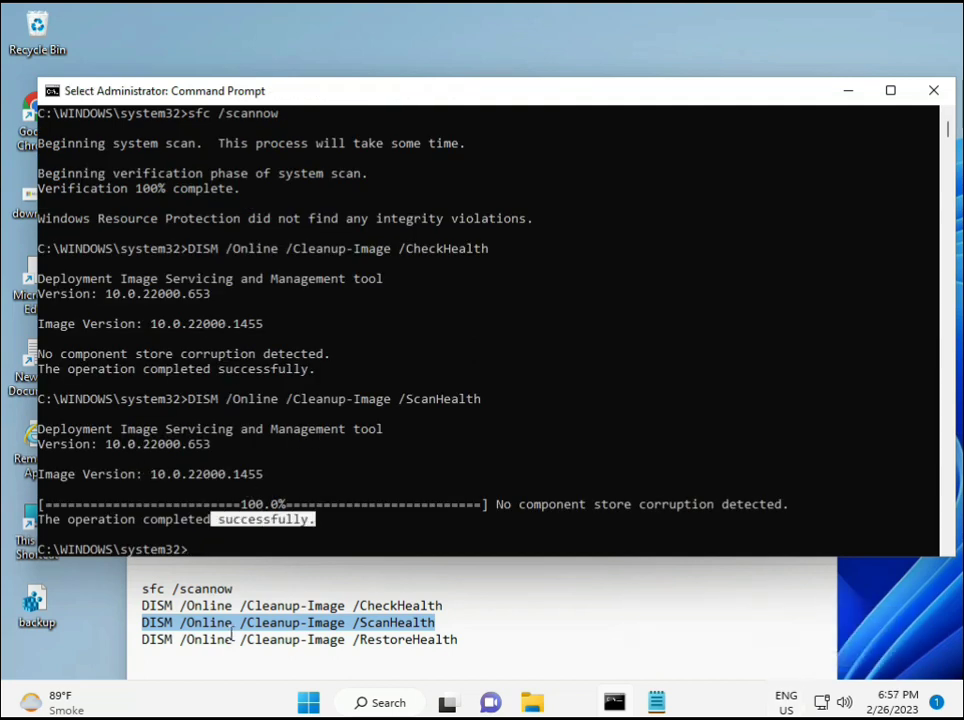
Step: Paste 'DISM /Online /Cleanup-Image /RestoreHealth' into Command Prompt to start the repair
right_click(232, 648)
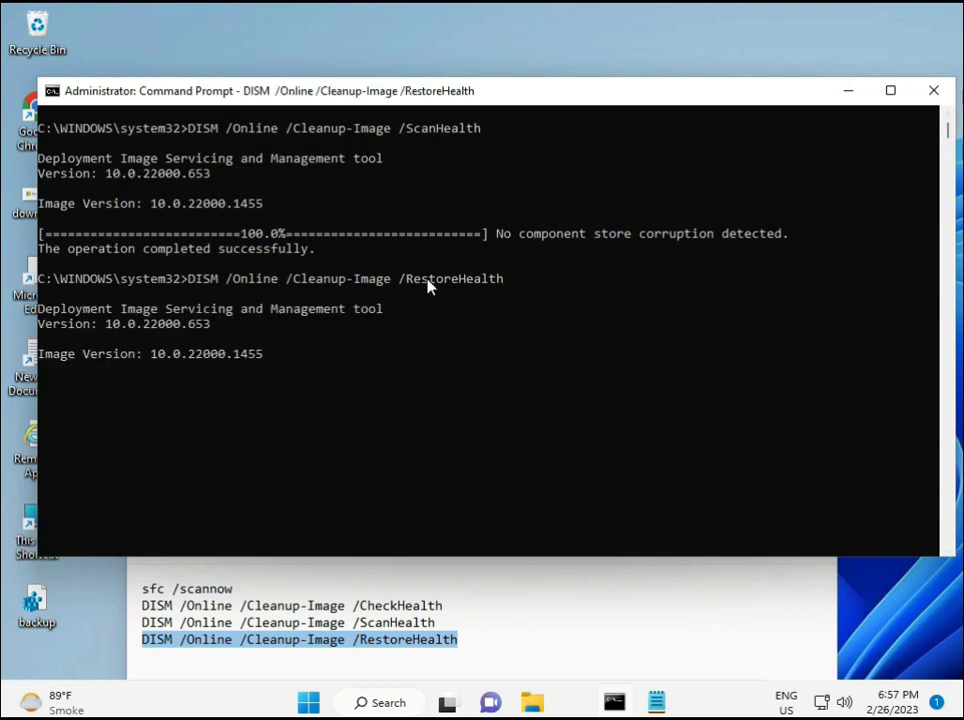
mouse_move(45, 398)
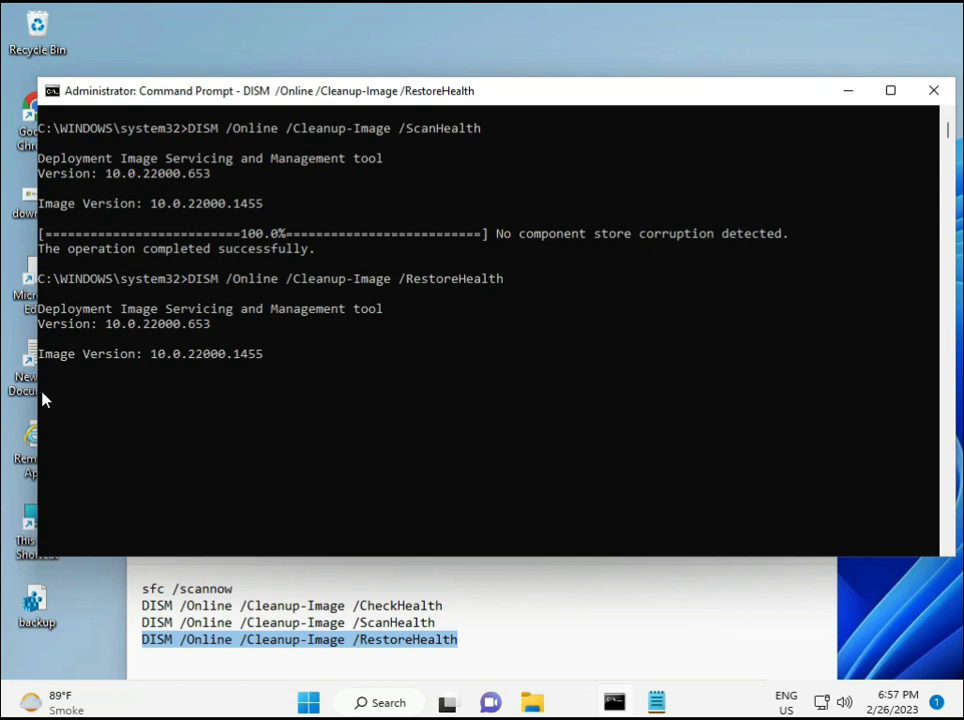